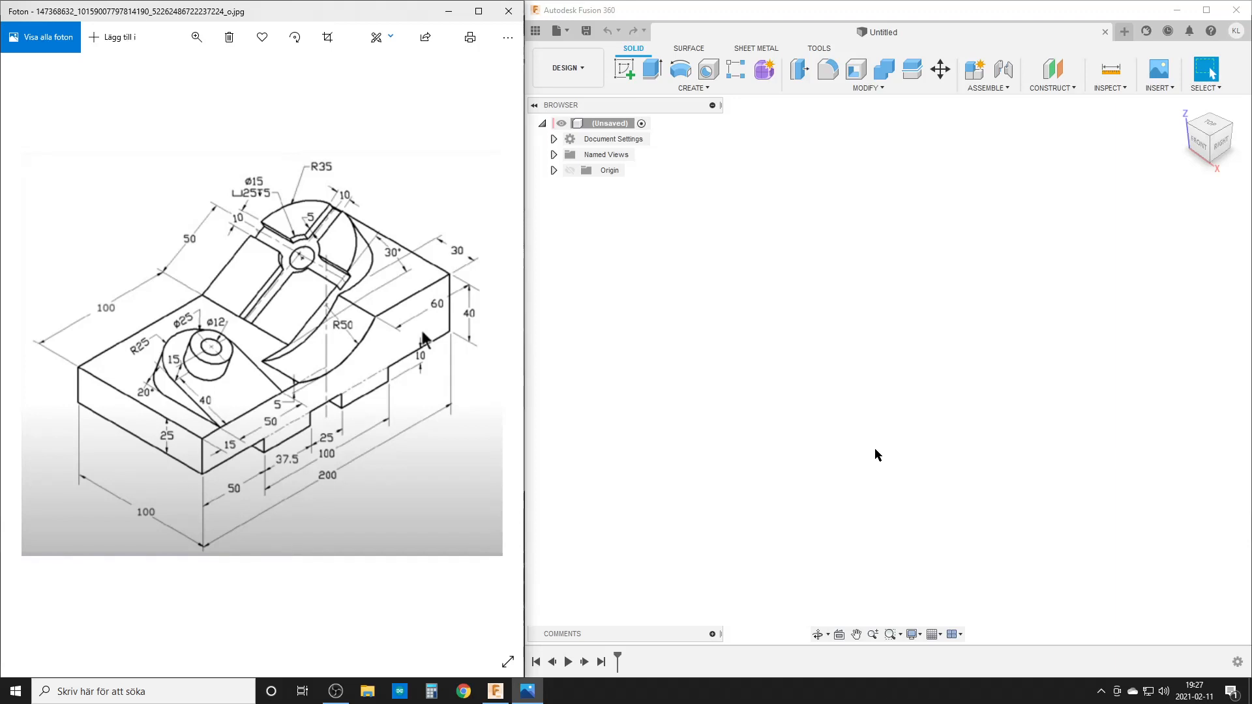
mouse_move(870, 444)
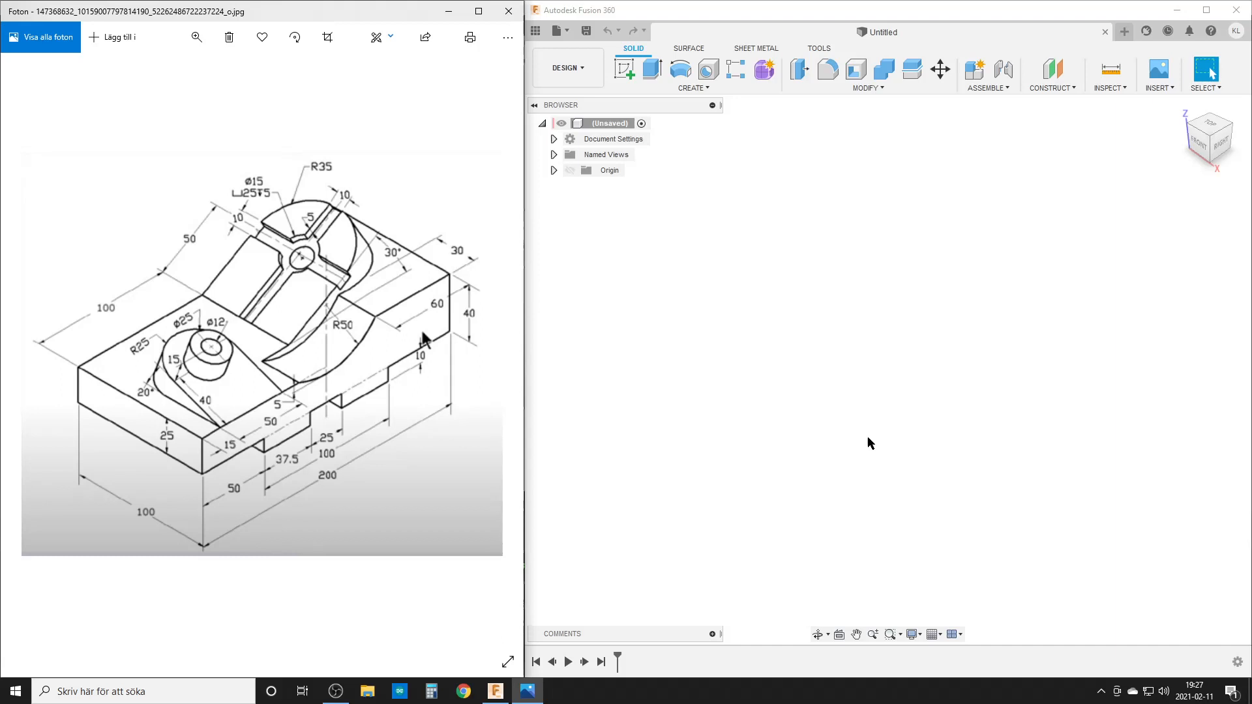
mouse_move(689, 359)
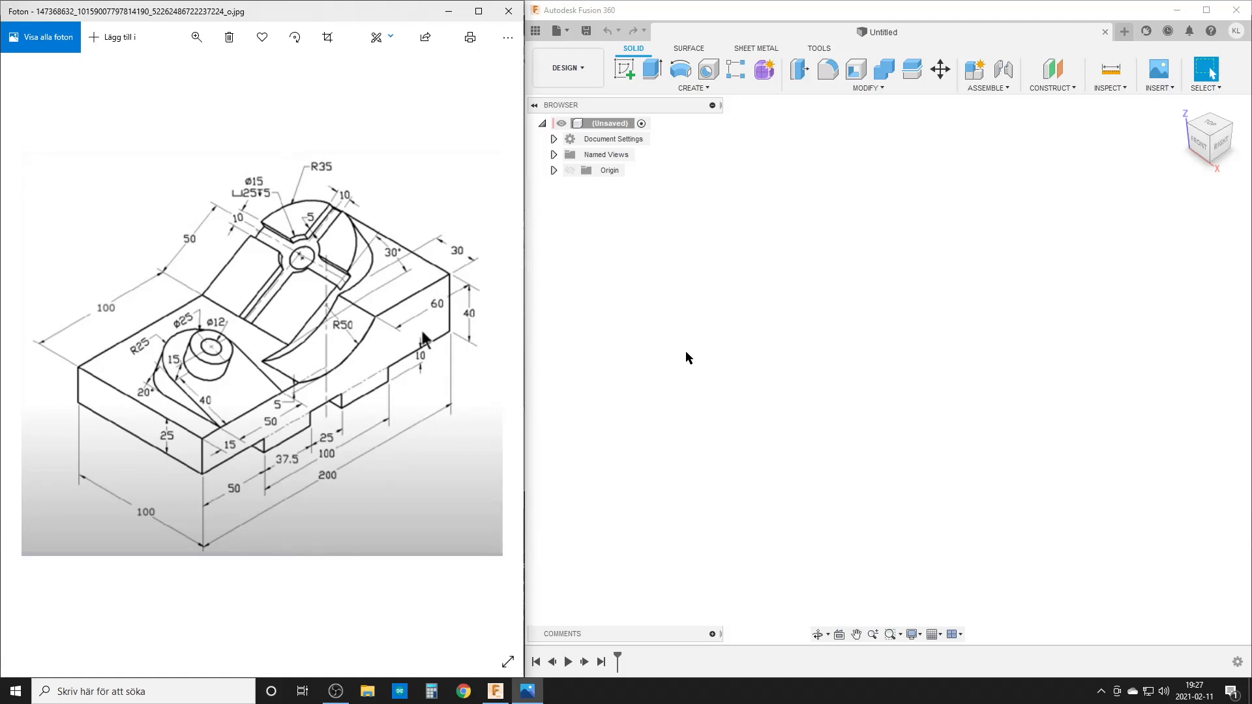
mouse_move(312, 275)
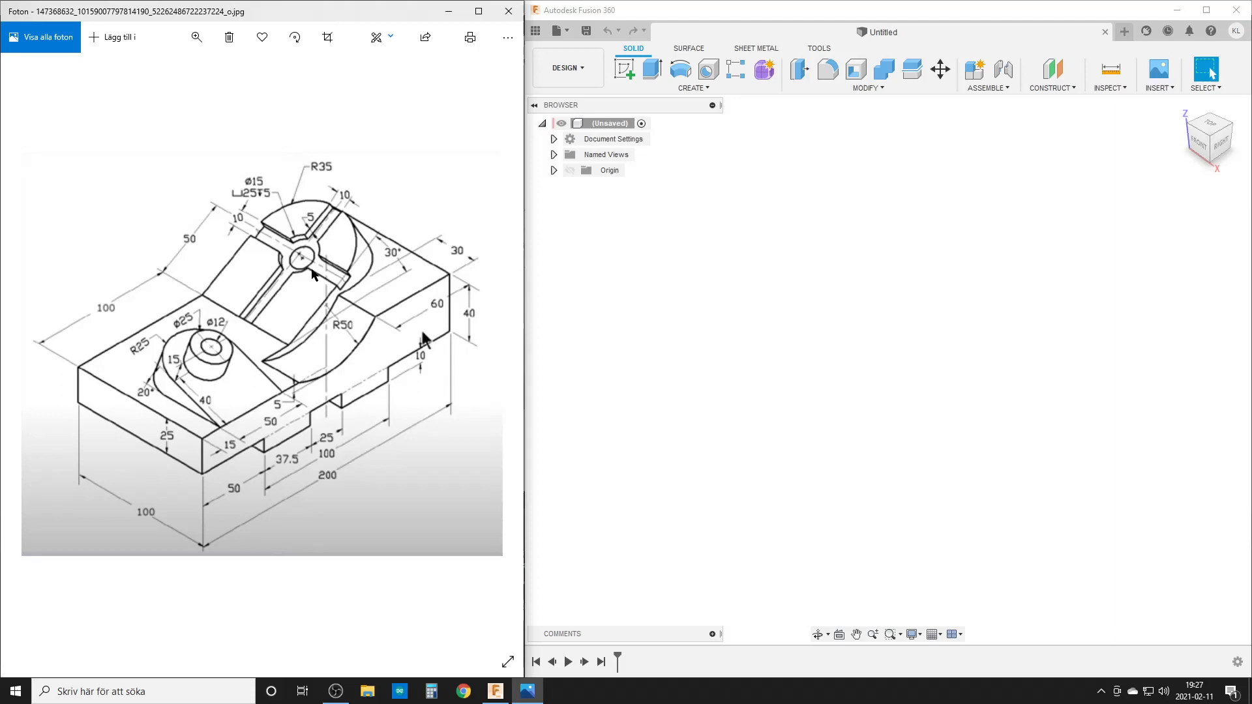
mouse_move(861, 296)
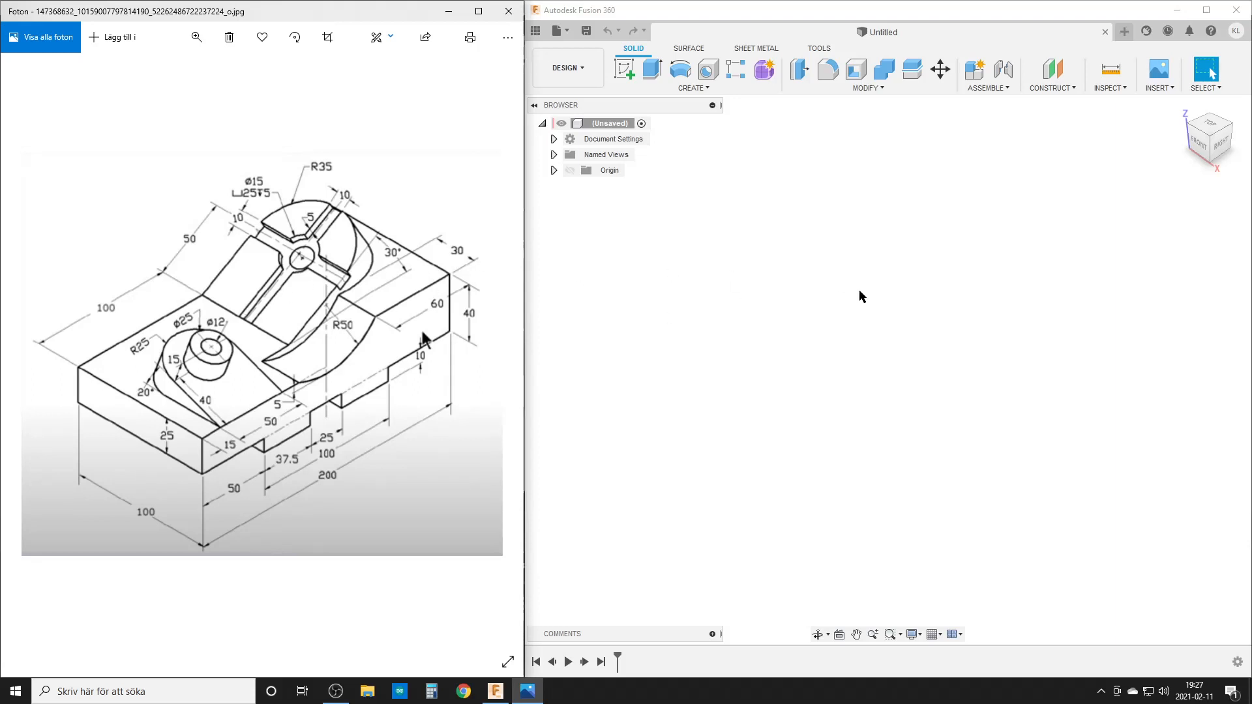
mouse_move(845, 280)
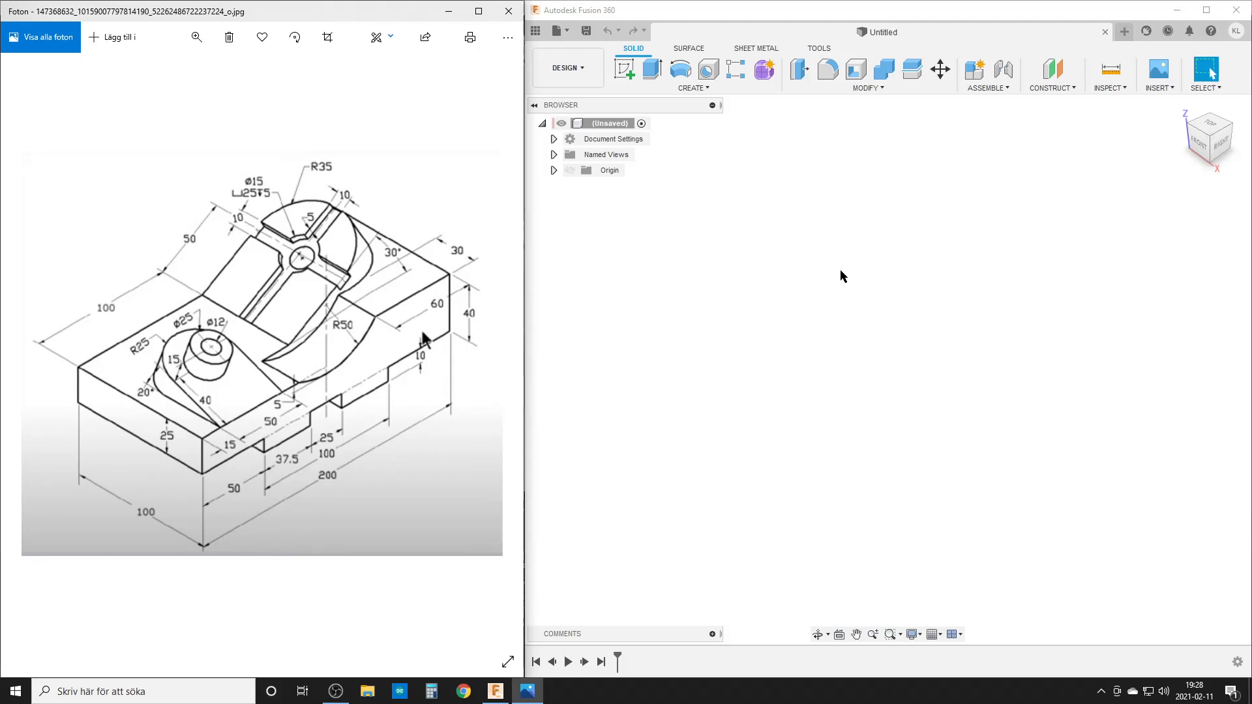
mouse_move(836, 275)
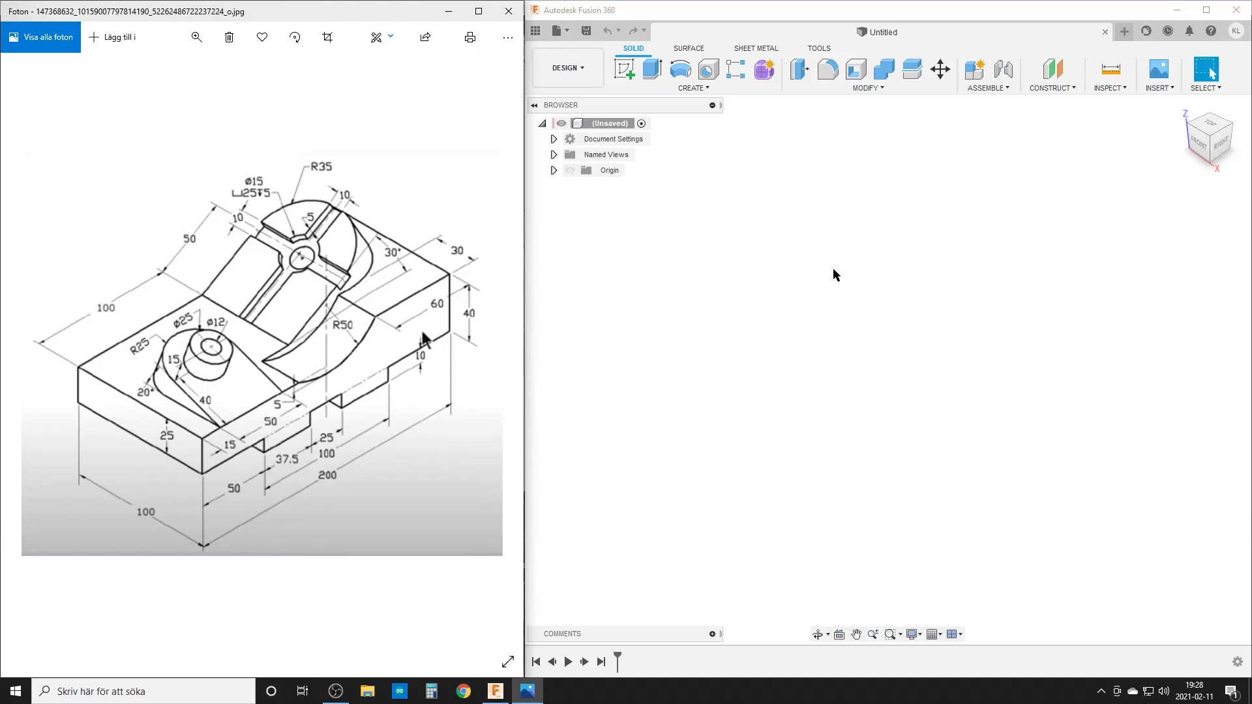
mouse_move(765, 297)
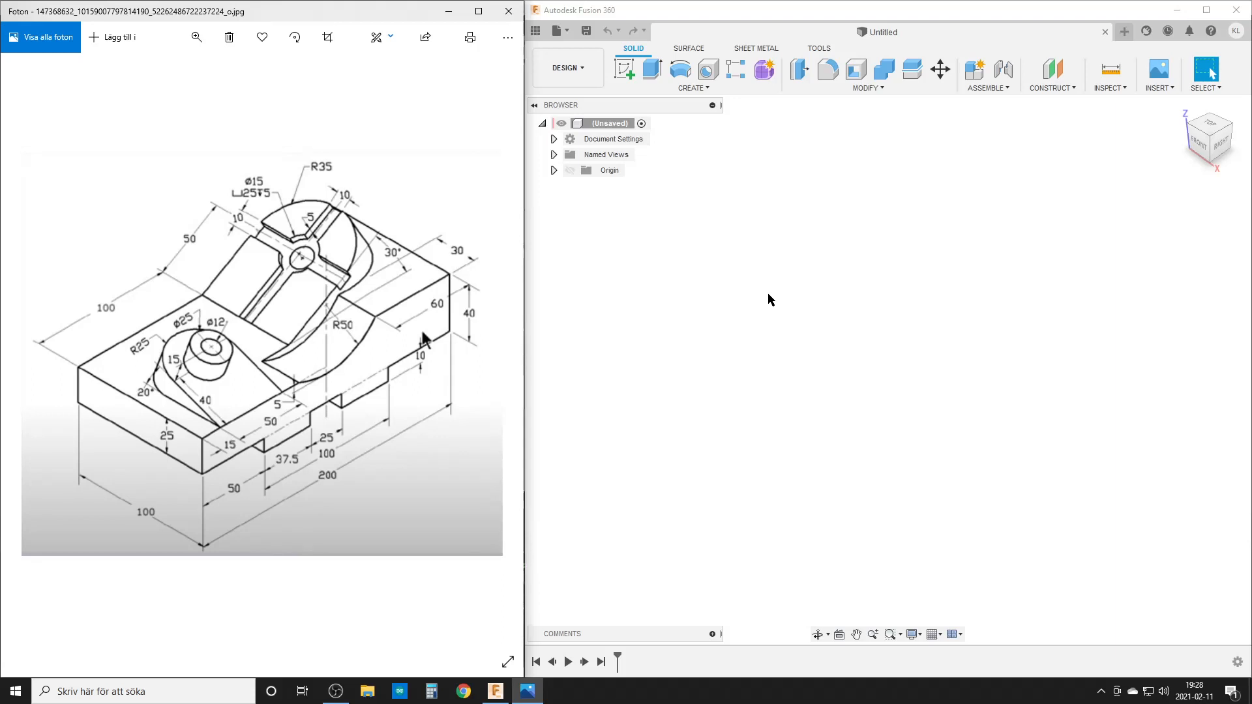
mouse_move(773, 310)
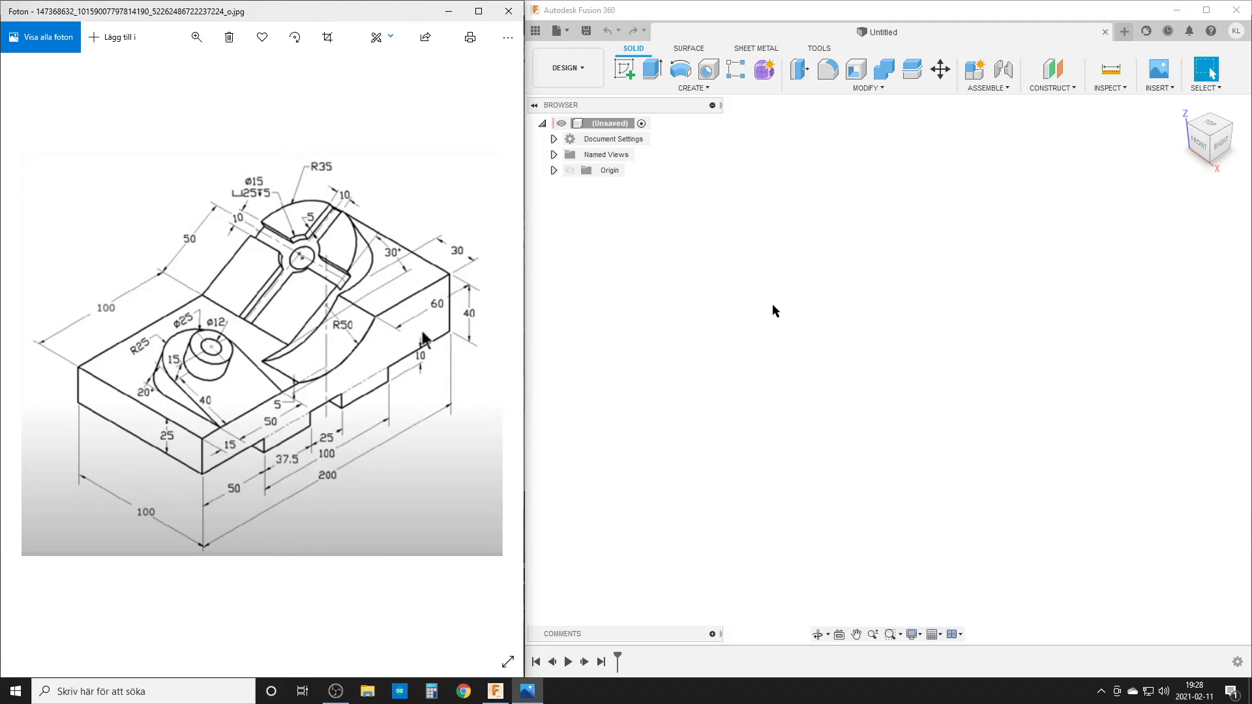
mouse_move(231, 425)
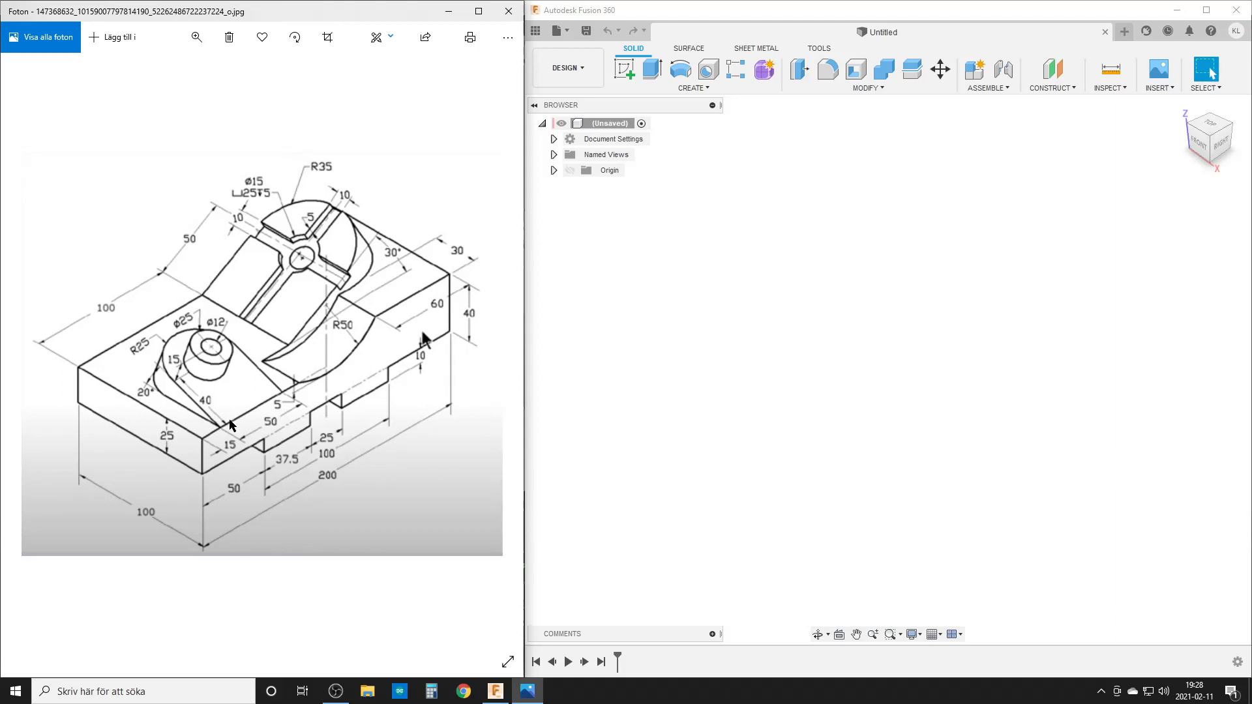
mouse_move(274, 432)
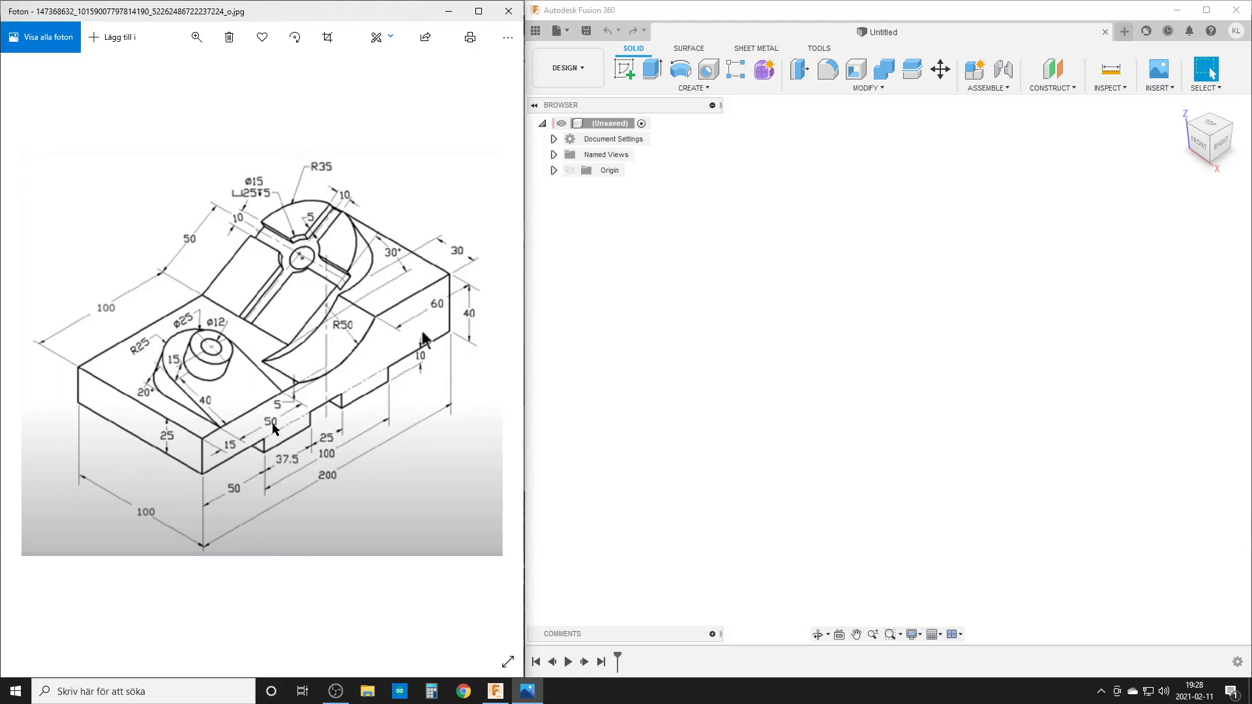
mouse_move(63, 322)
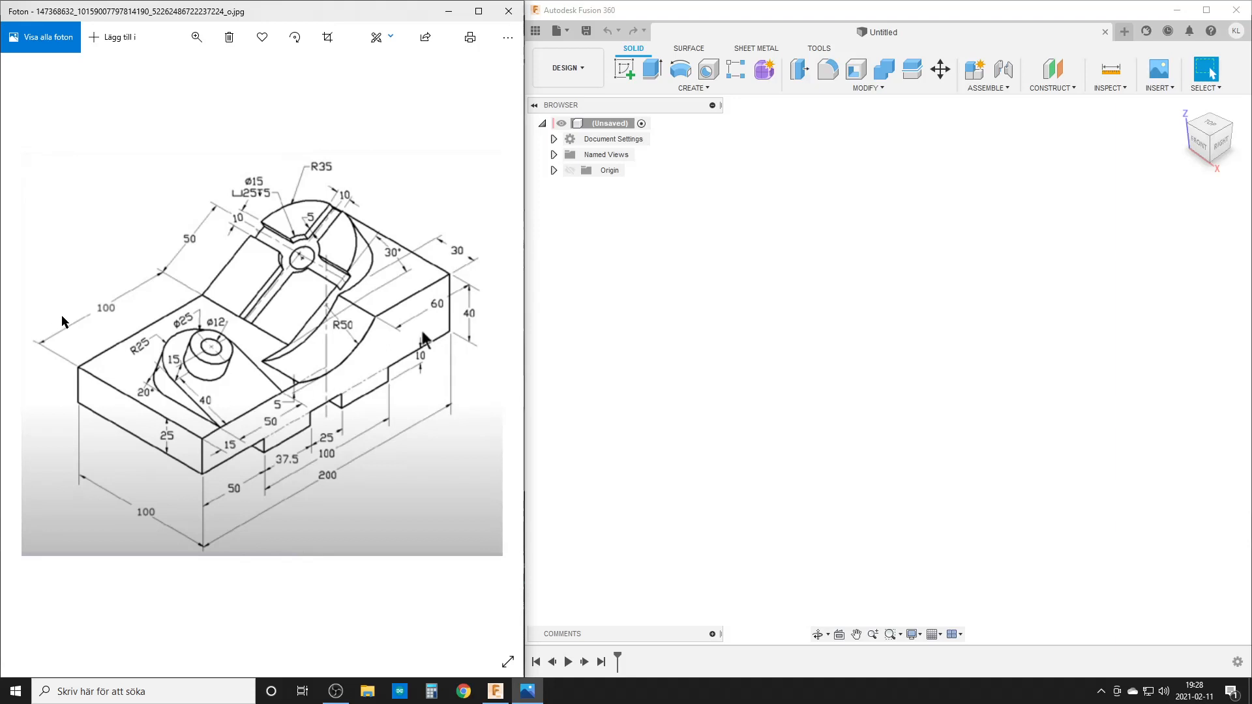
mouse_move(720, 275)
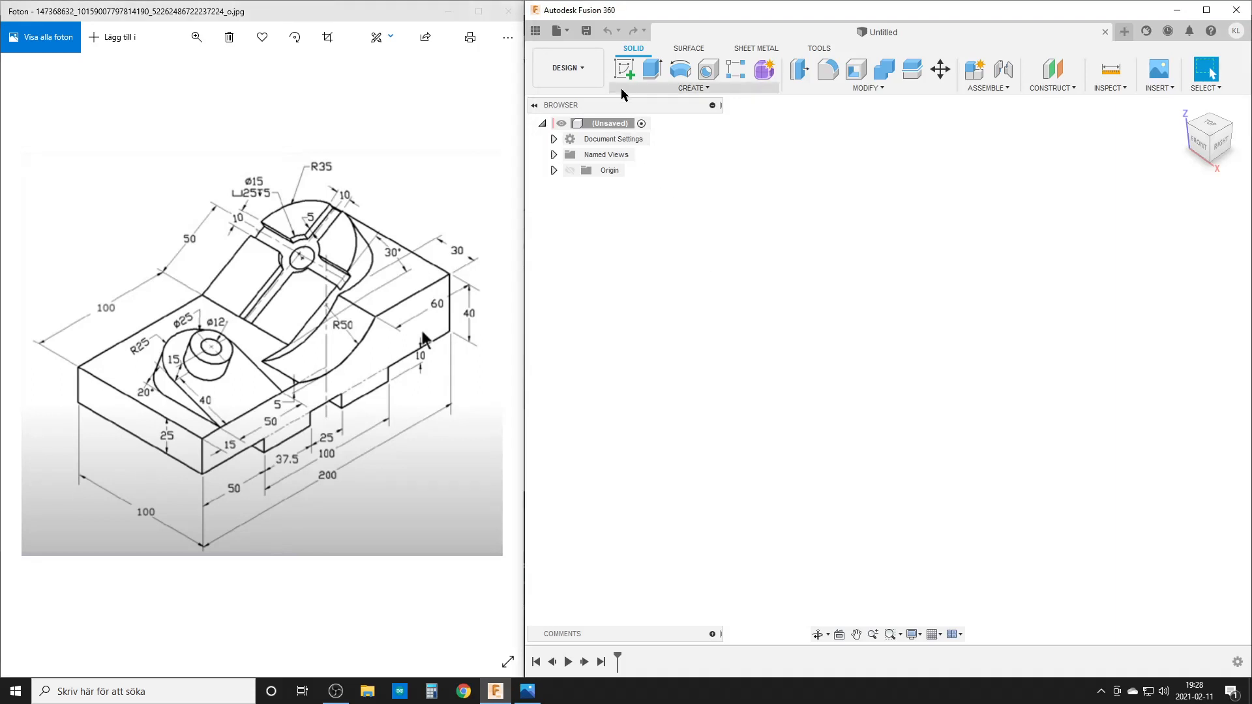
Step: Draw the stepped side-profile outline with the Line tool on the side plane
left_click(623, 69)
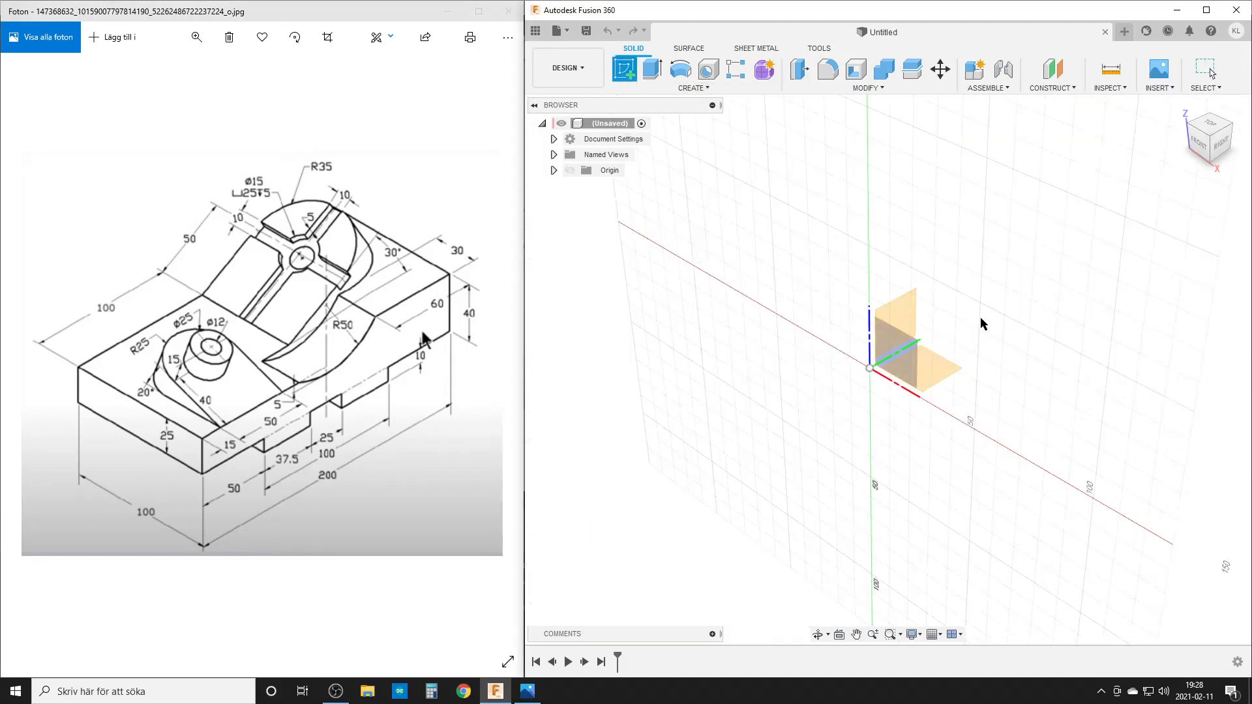
left_click(623, 69)
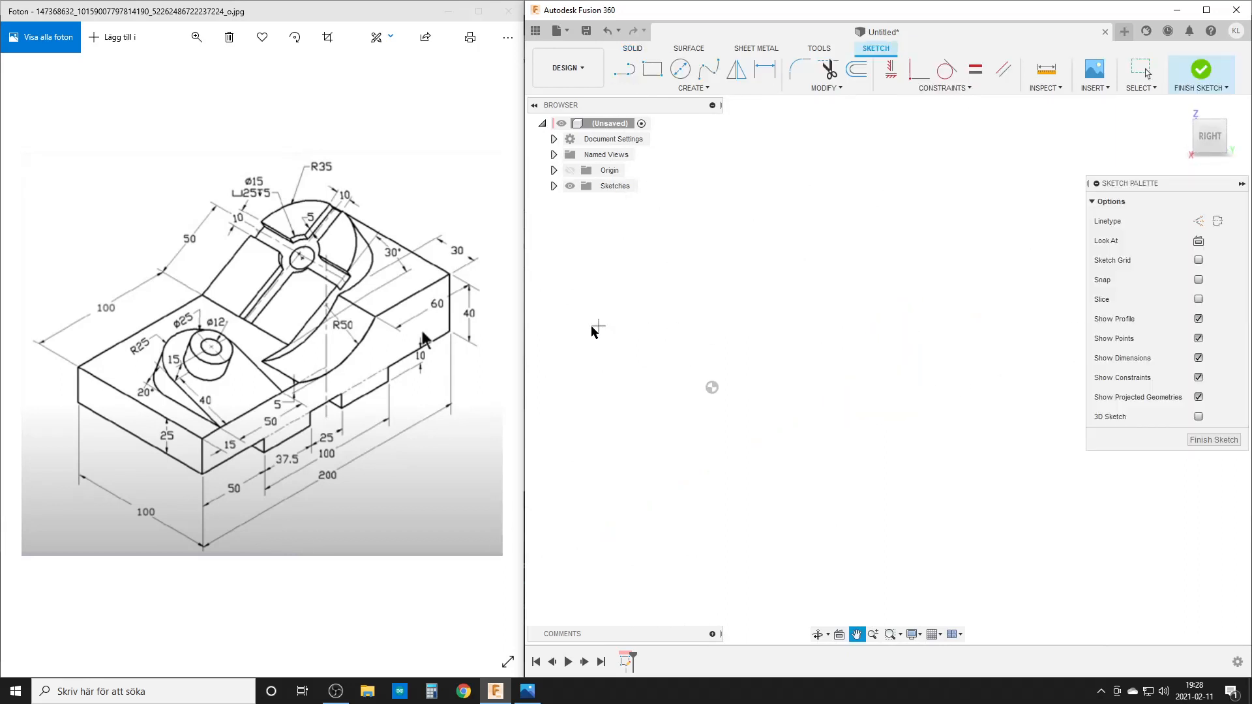
left_click(624, 69)
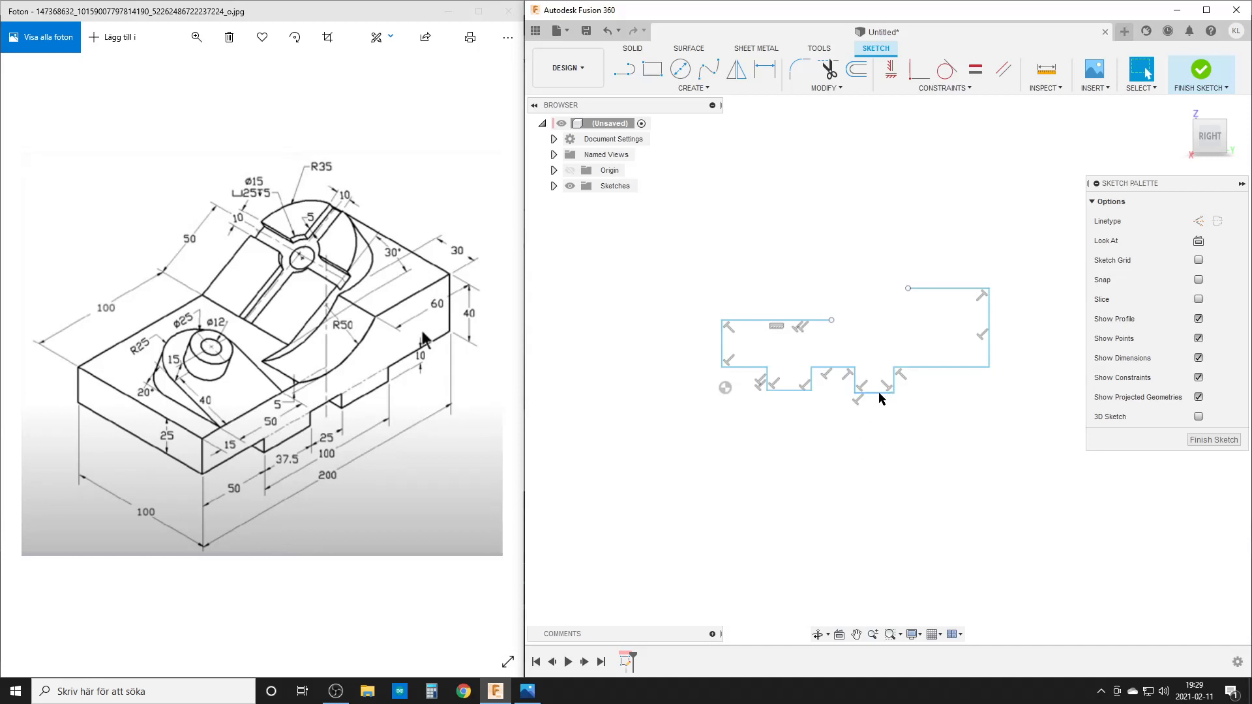
Step: Make the two notch bottom lines collinear so the notches line up
left_click(786, 388)
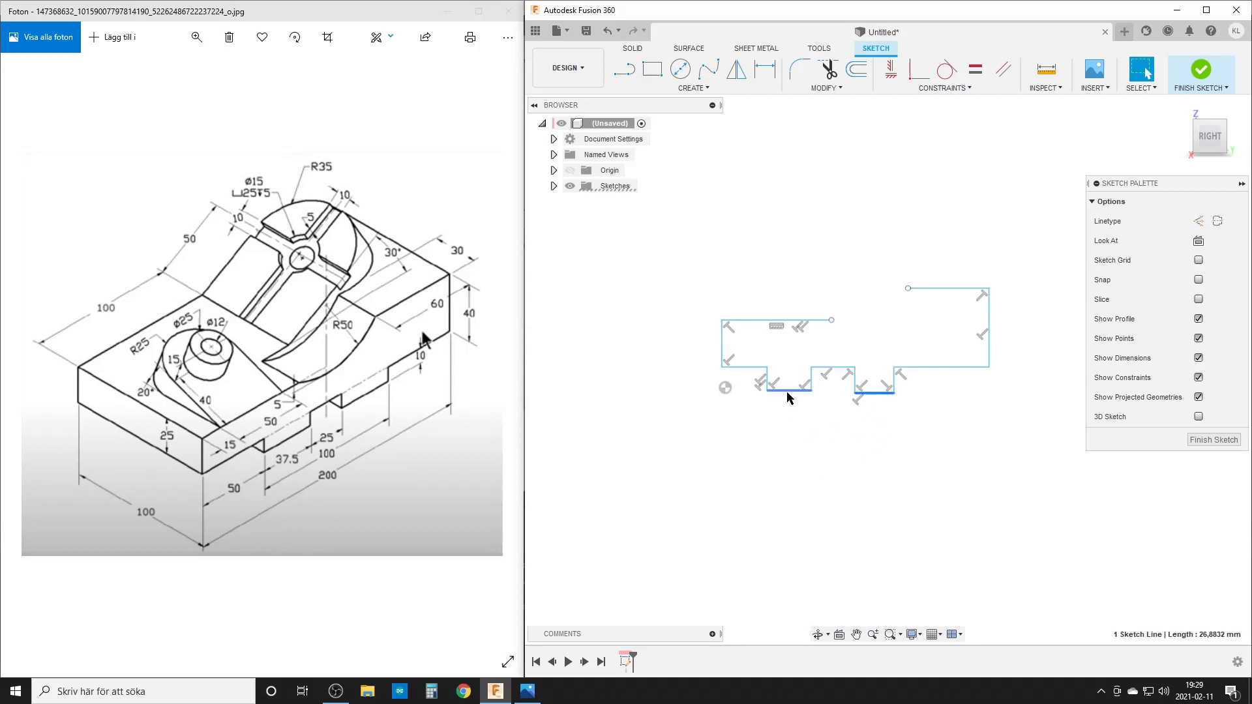
right_click(787, 388)
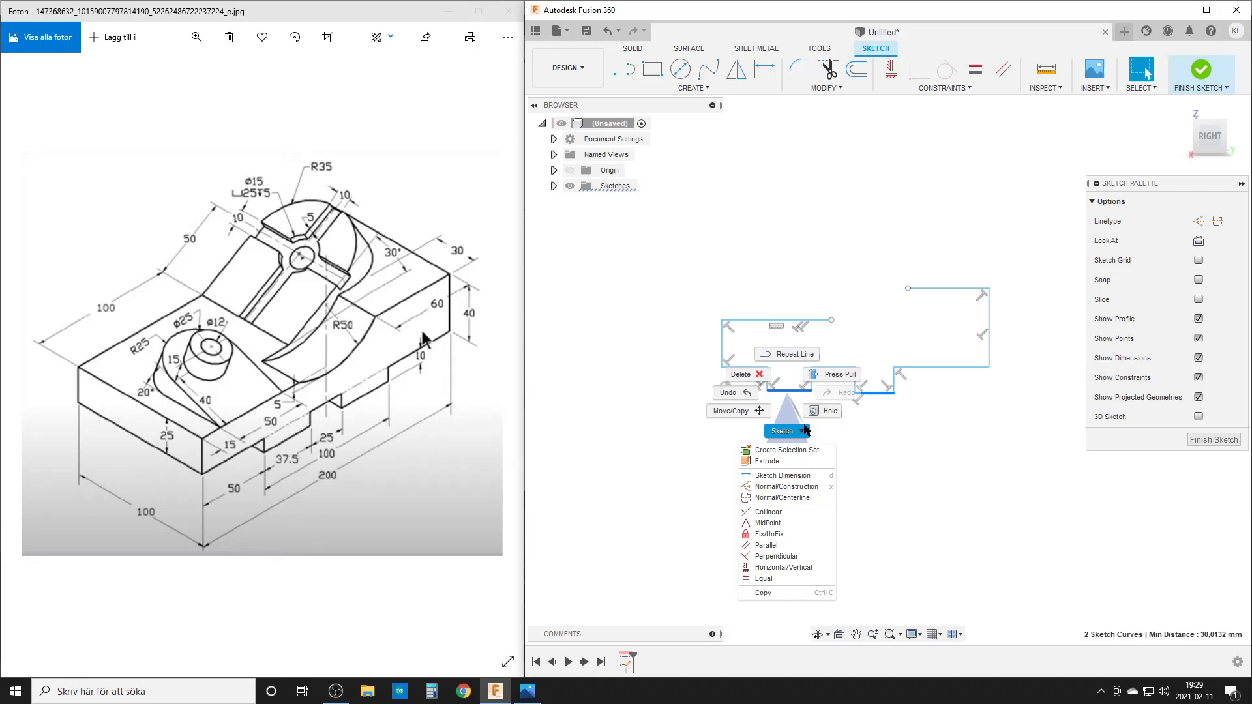
left_click(779, 430)
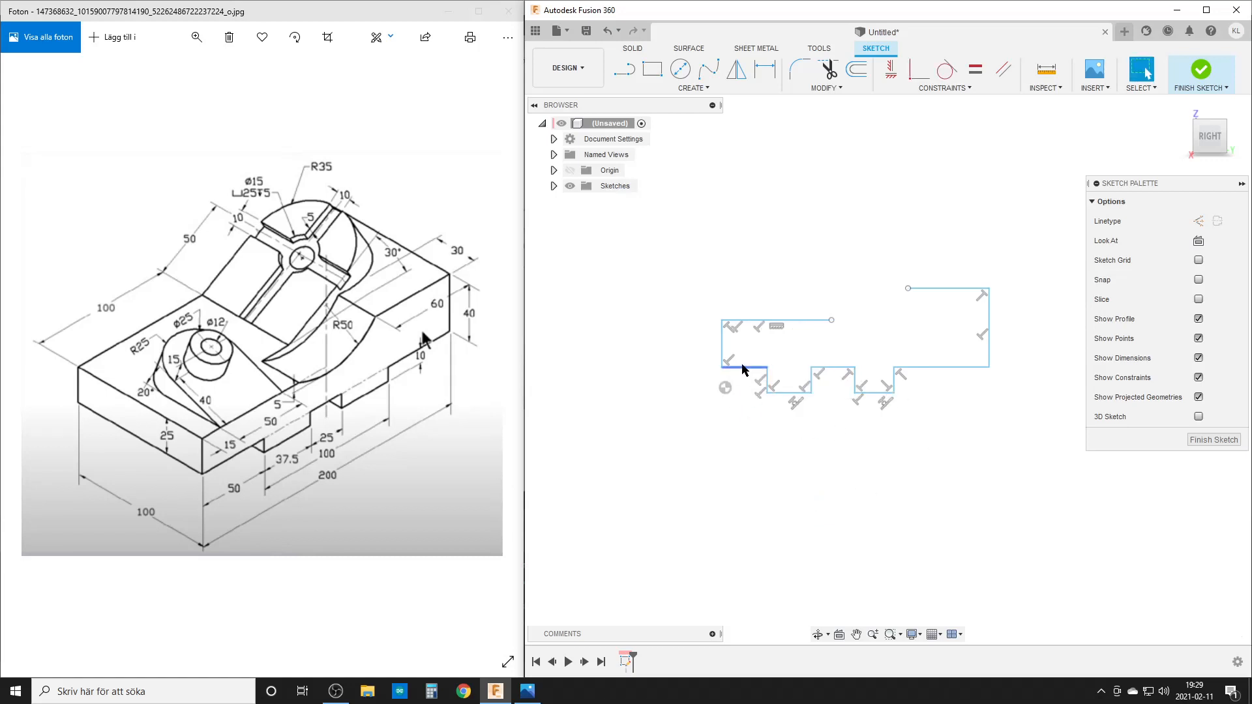
Step: Dimension the profile: 200 long, notches 50, 37.5, 25 and 100, heights 25, 40, 10, top 60
left_click(941, 367)
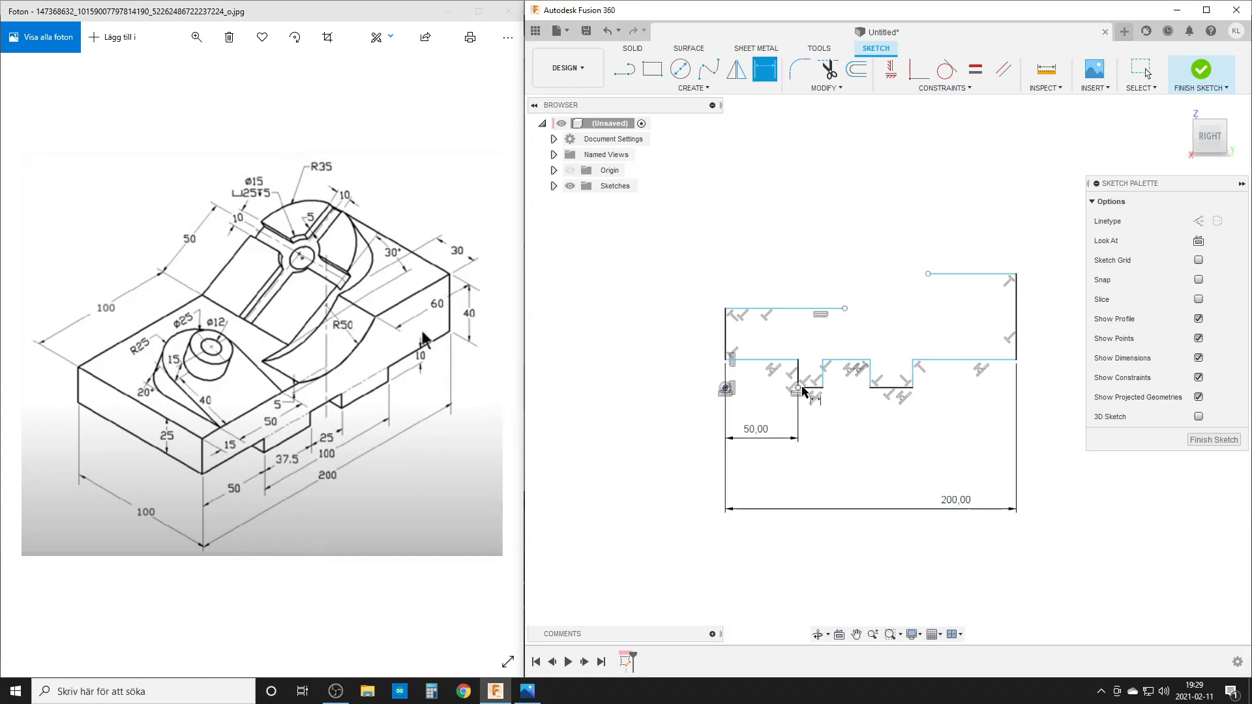
left_click(812, 407)
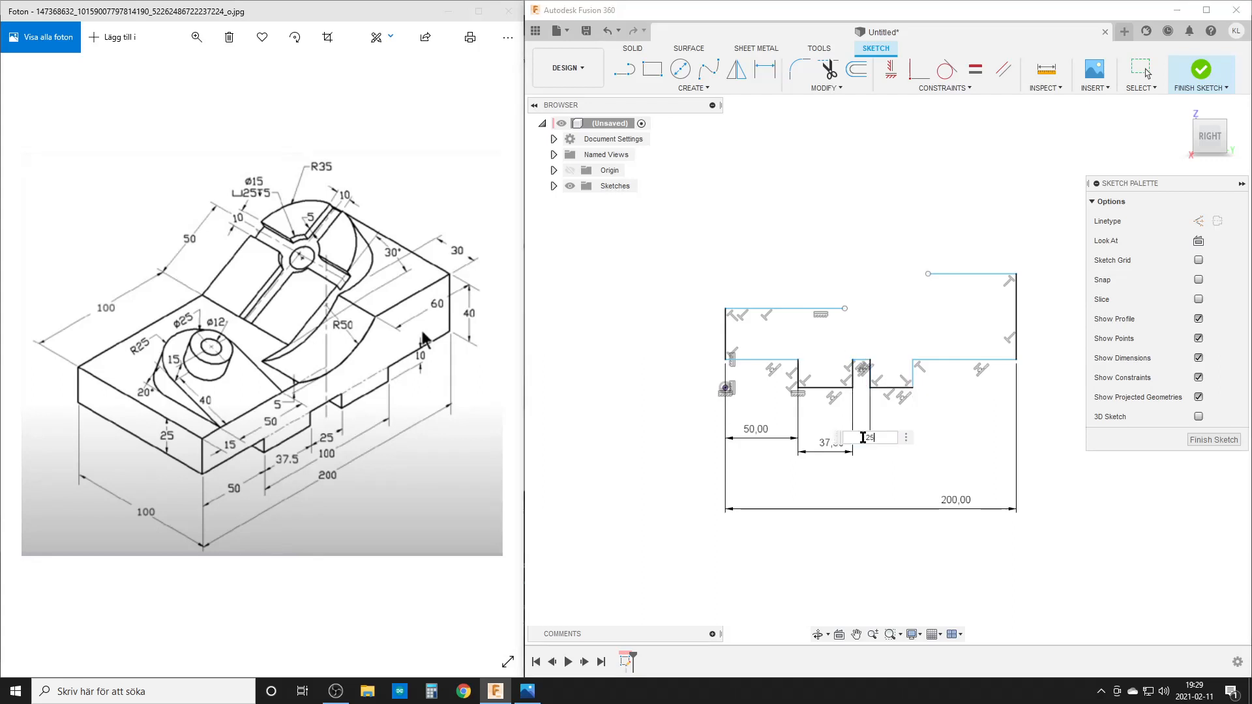
key("Return")
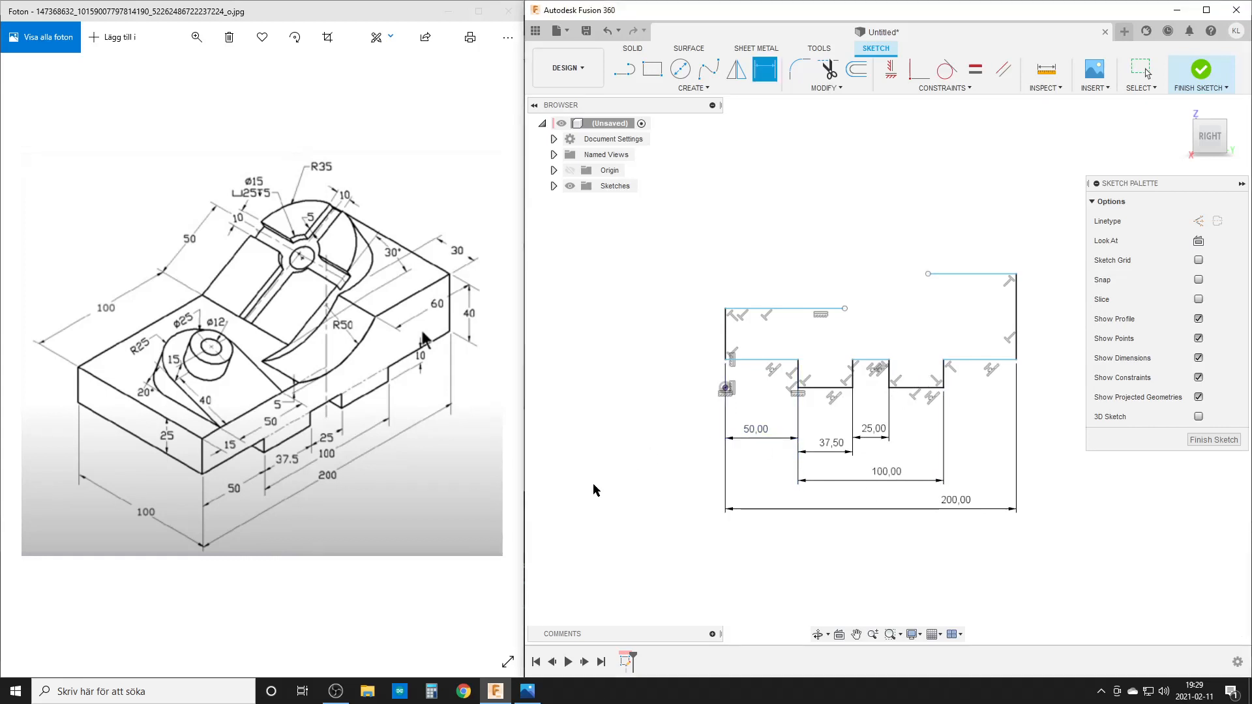
mouse_move(798, 376)
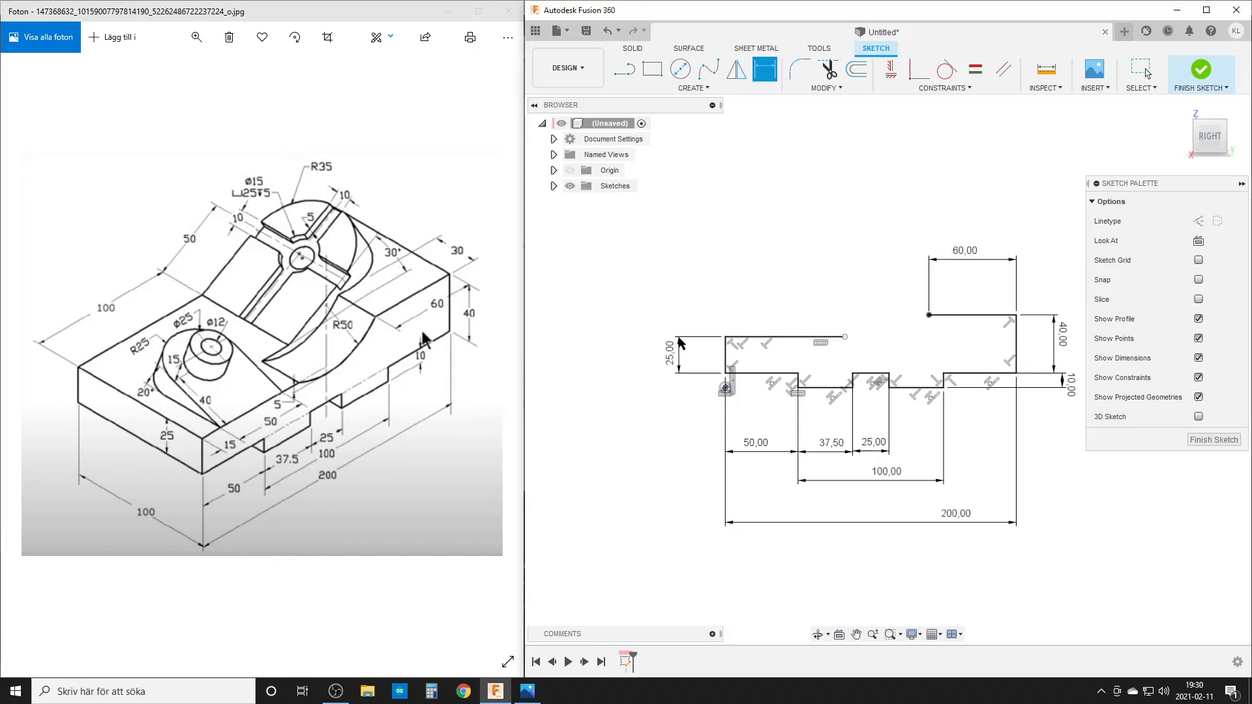
Step: Add the curved arc joining the top step and finish Sketch1
type("arc")
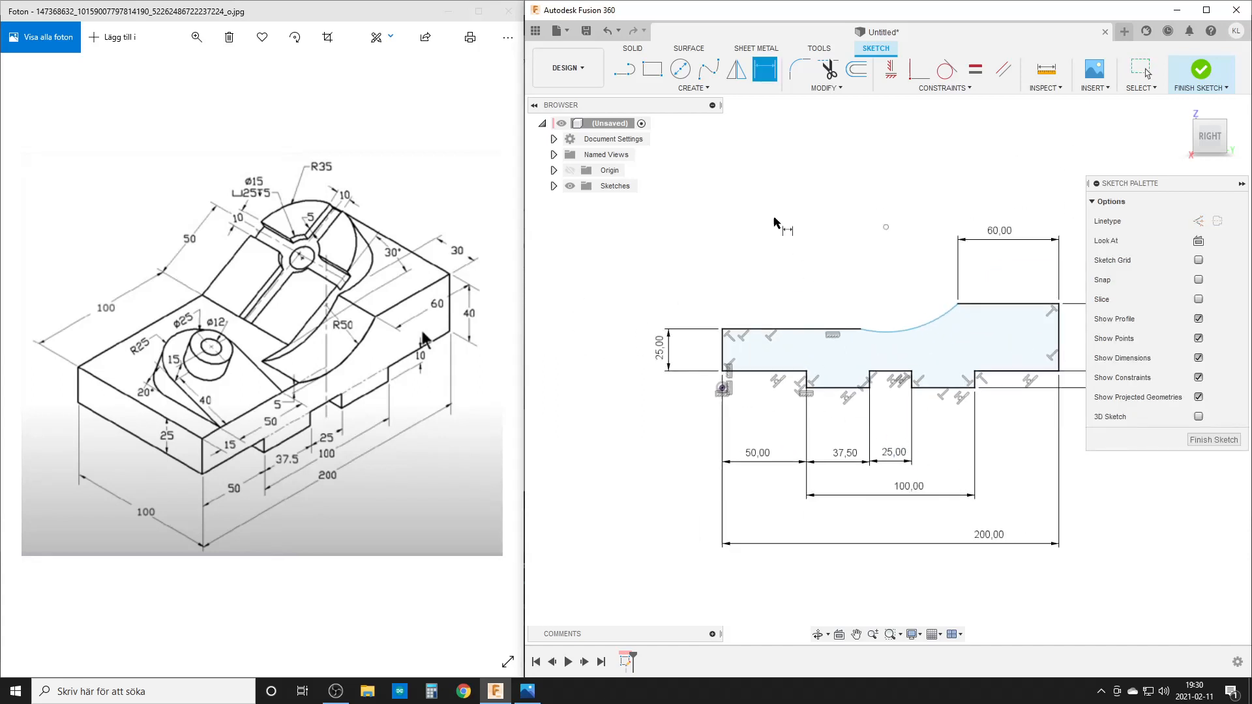
mouse_move(915, 351)
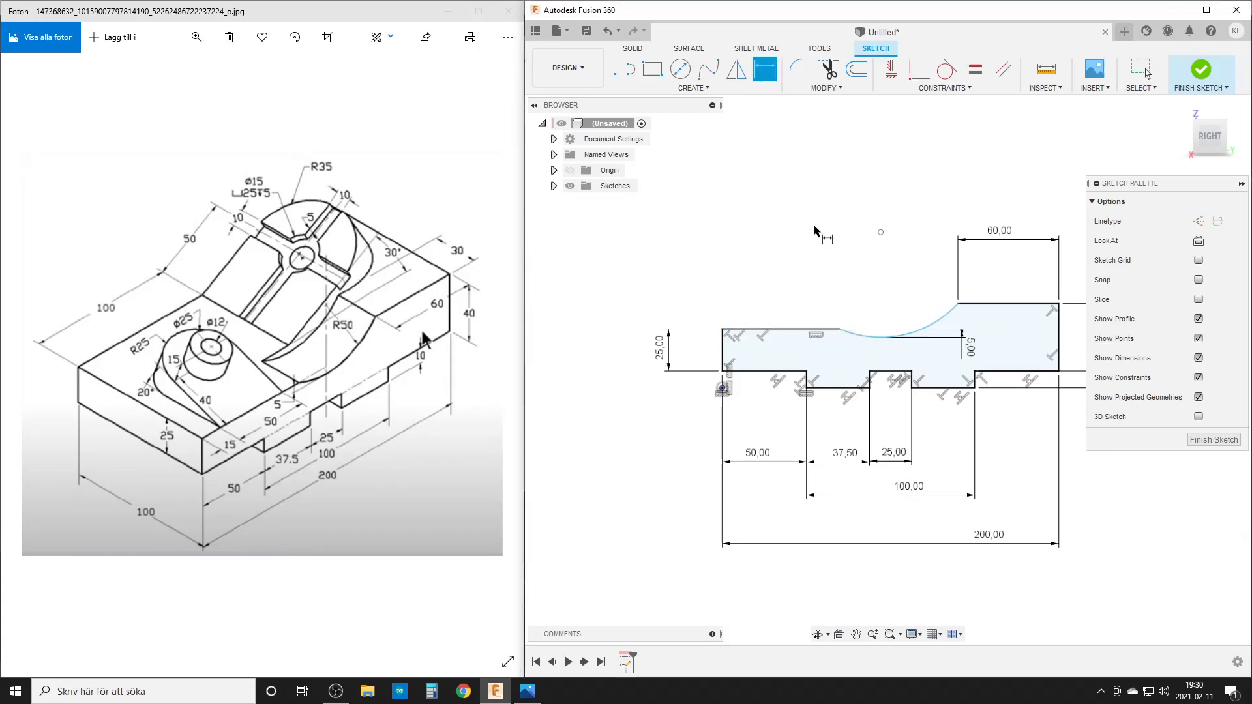
left_click(553, 185)
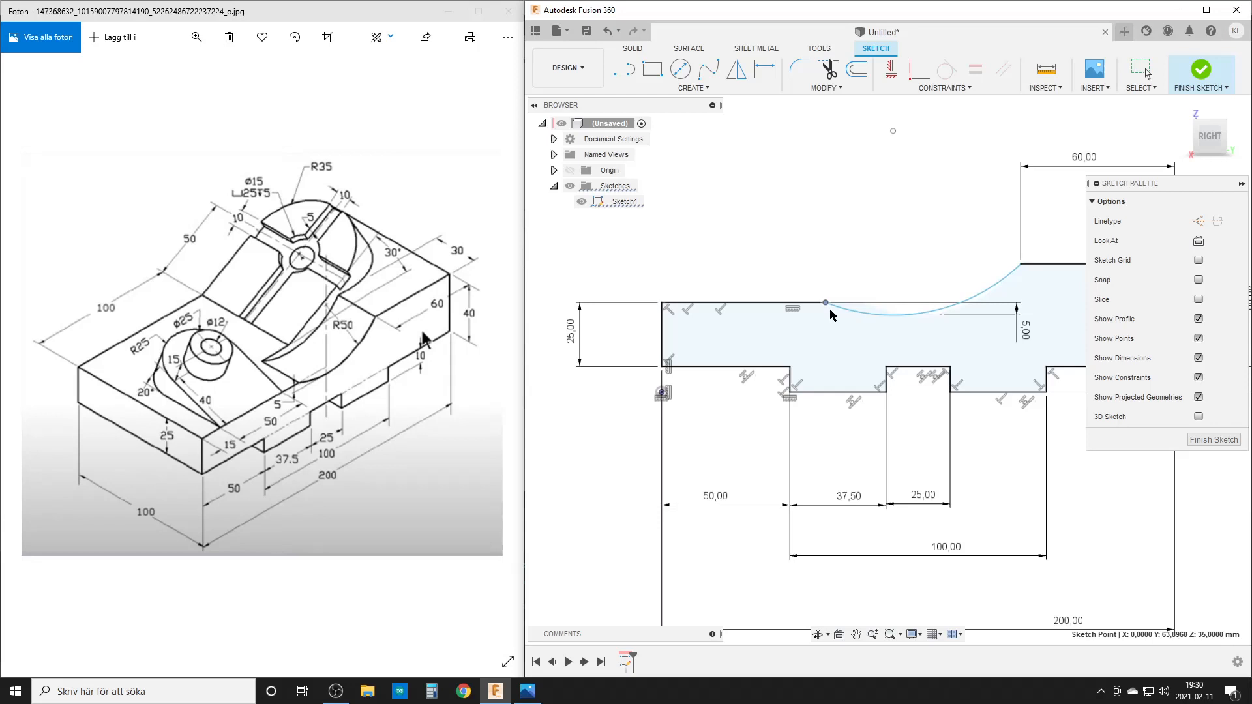
left_click(918, 290)
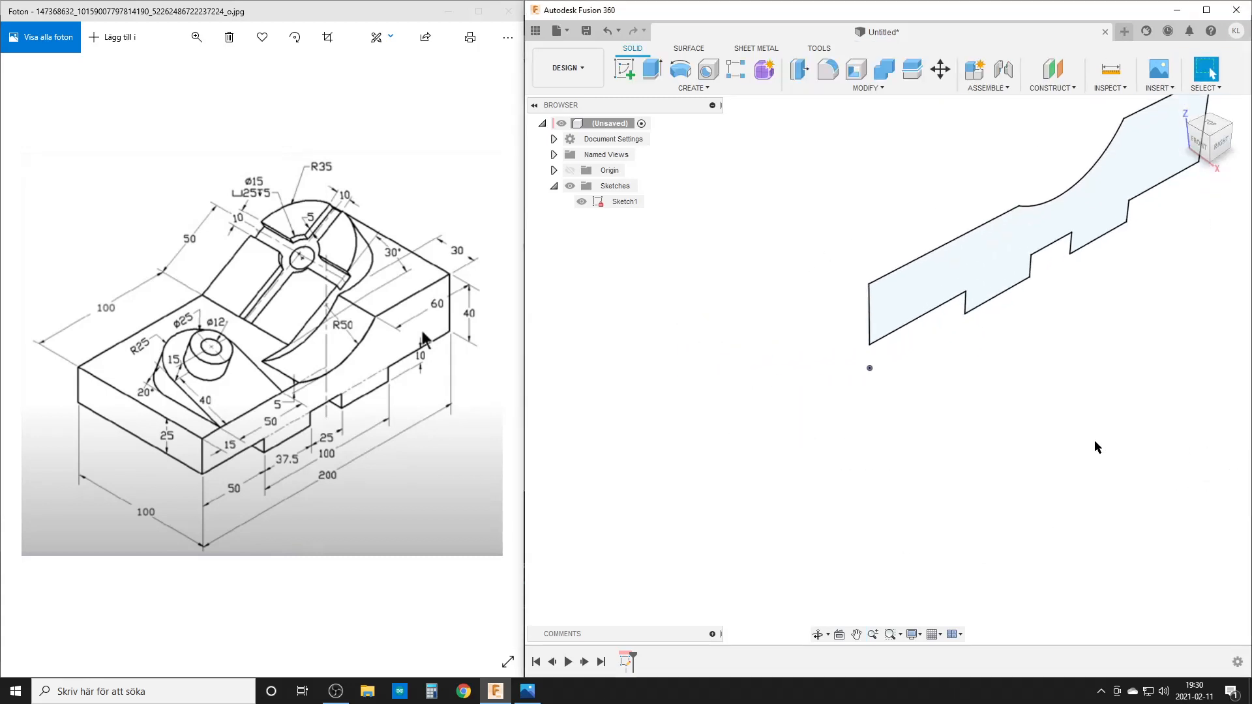
Step: Extrude Sketch1's stepped profile into a solid base body
left_click(652, 69)
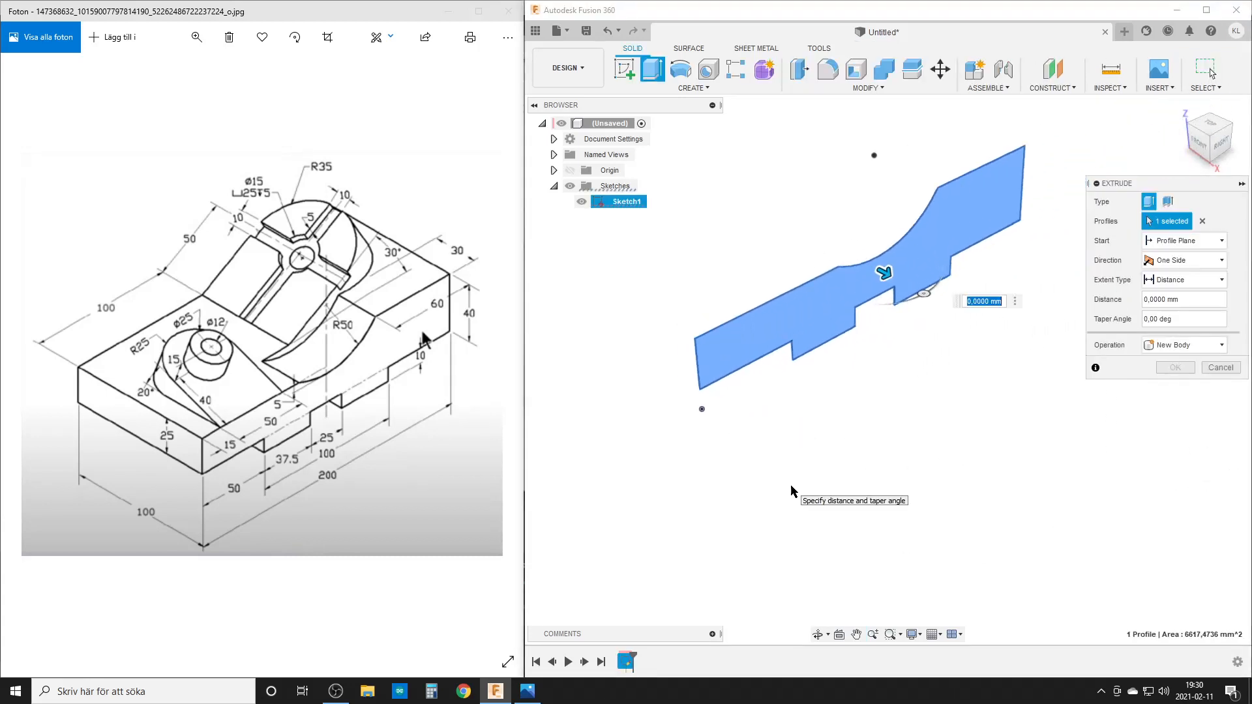
left_click(1173, 368)
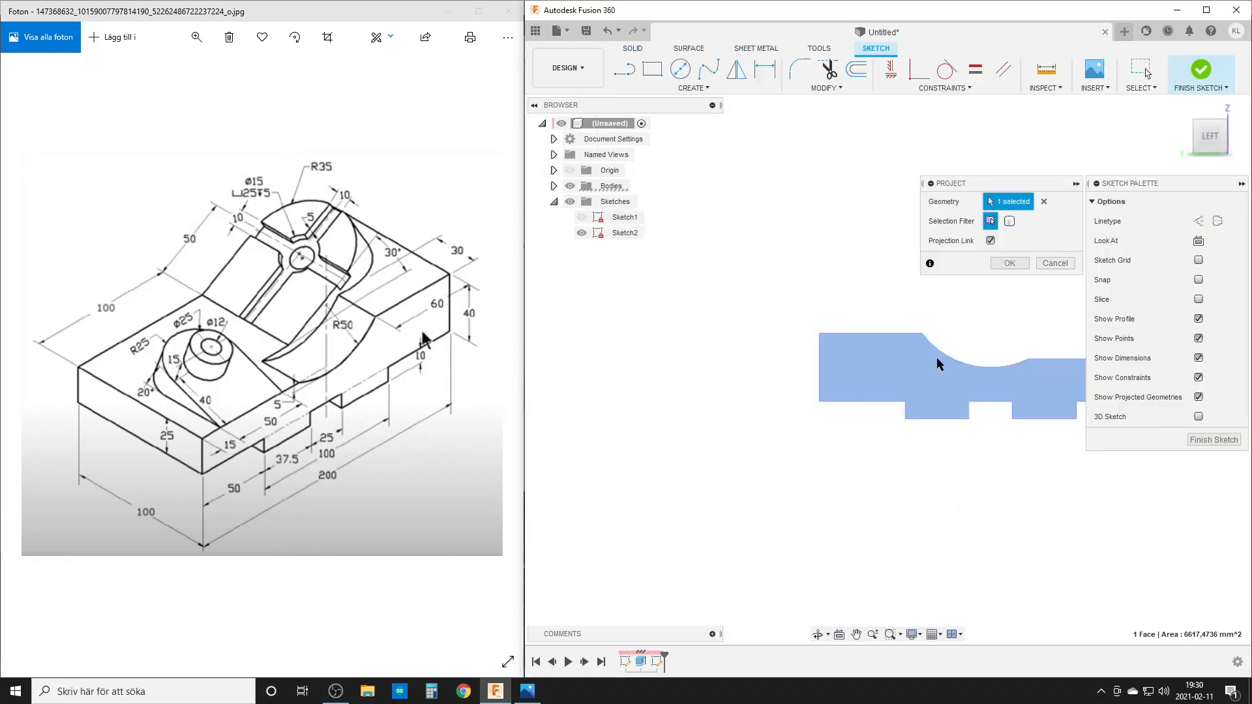
Step: Project the side face and draw the wedge outline dimensioned 100 and 50
left_click(1008, 263)
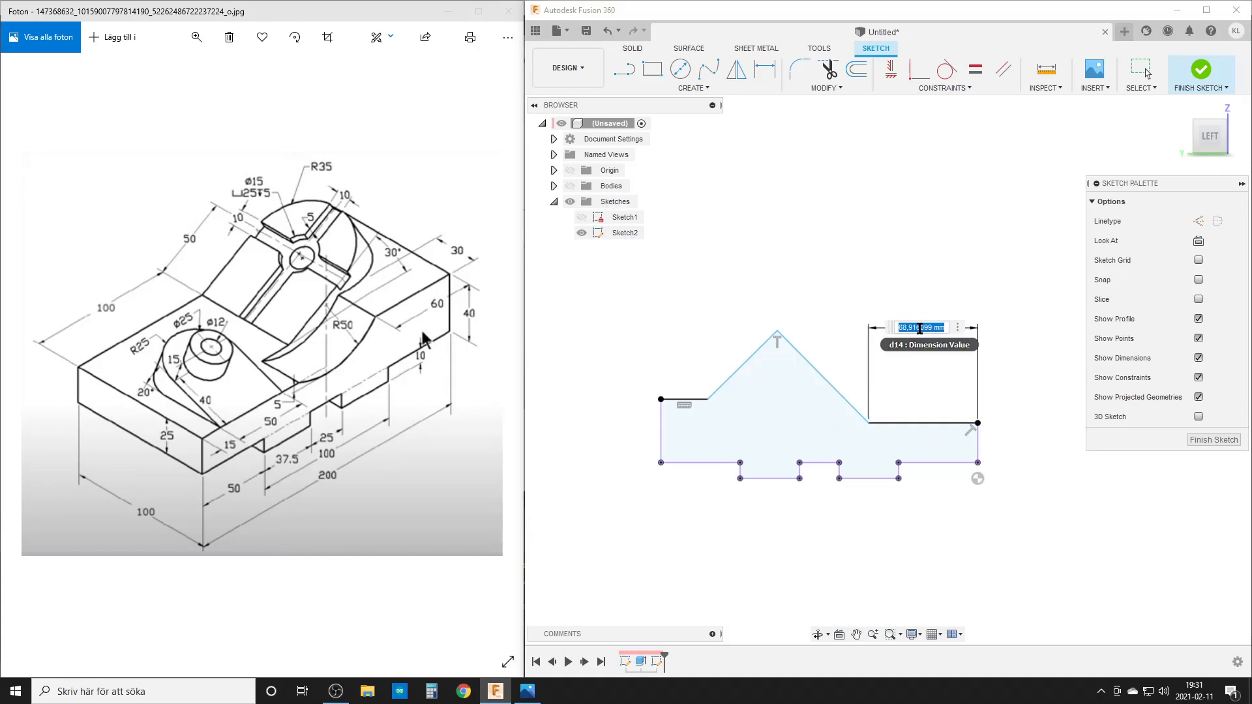
type("100")
key("Return")
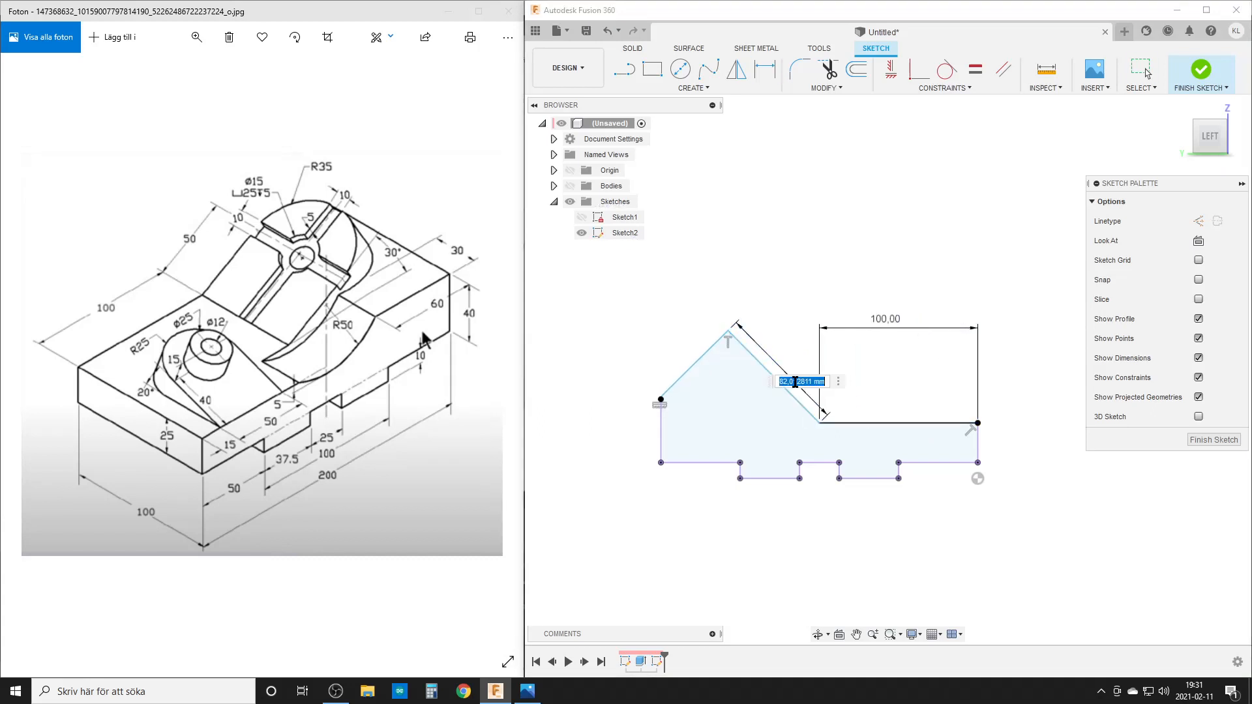
type("50")
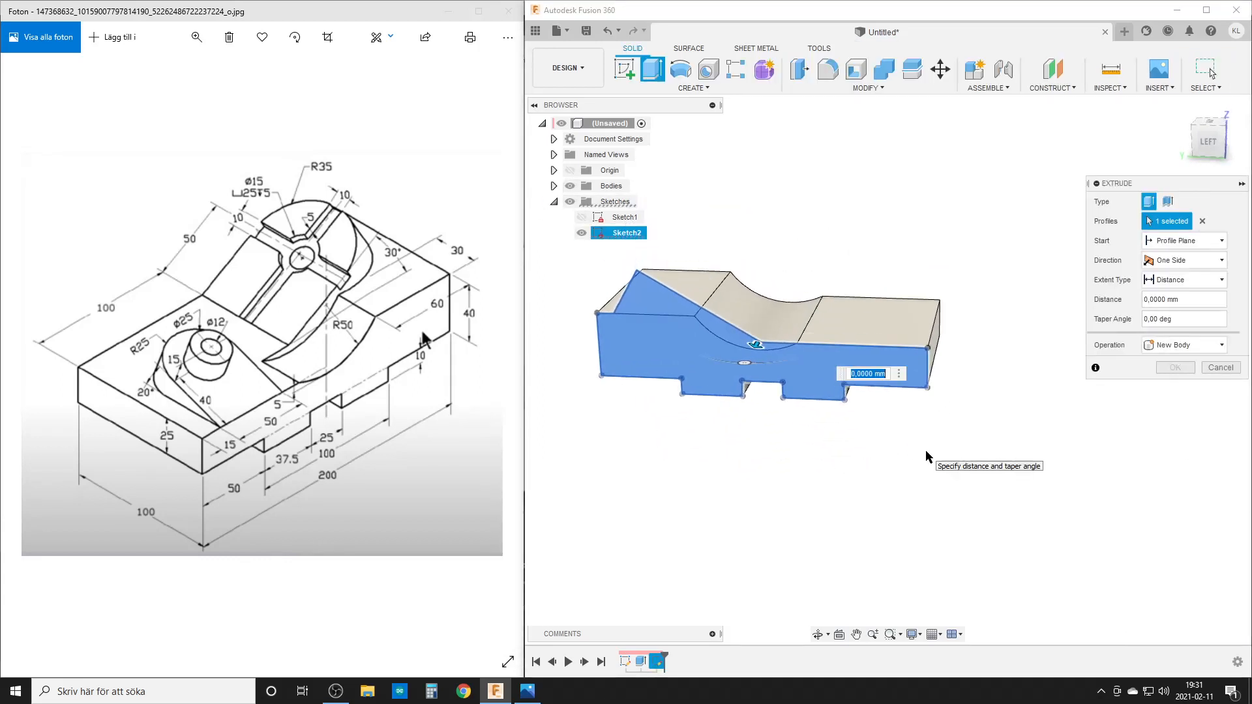
Step: Extrude the wedge -35*2 mm with Join and confirm
type("-3")
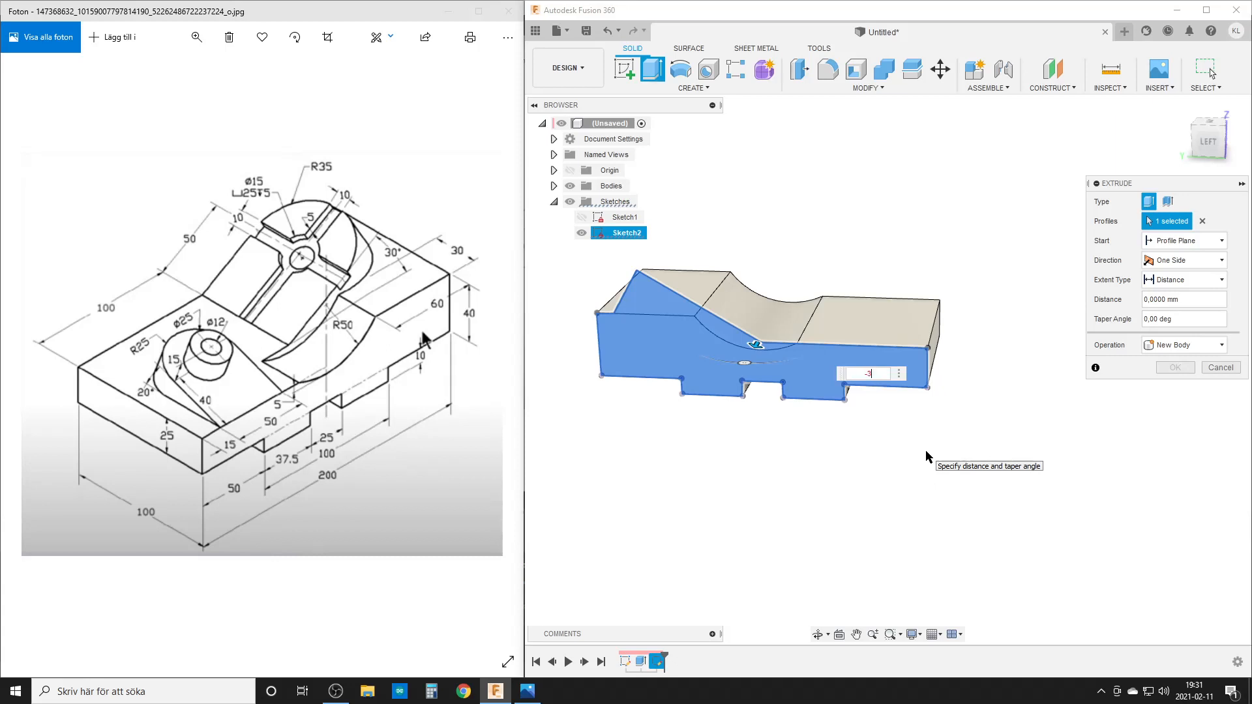
type("-35*2")
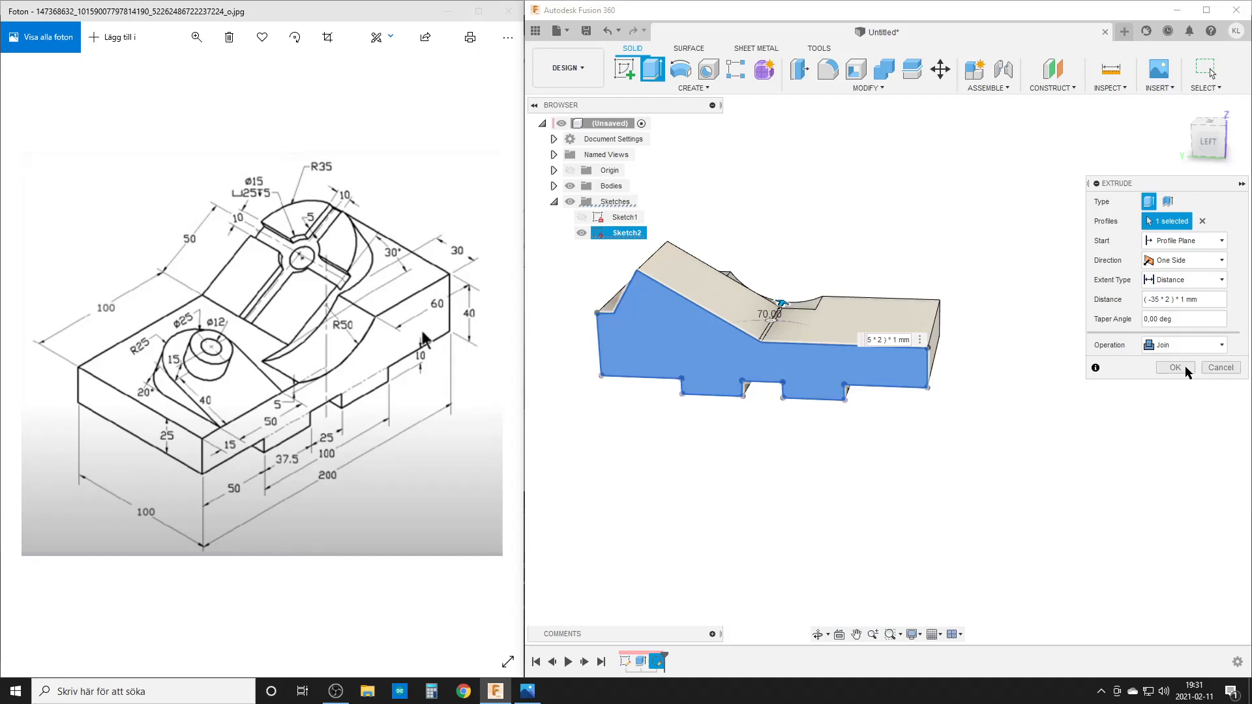
left_click(1173, 368)
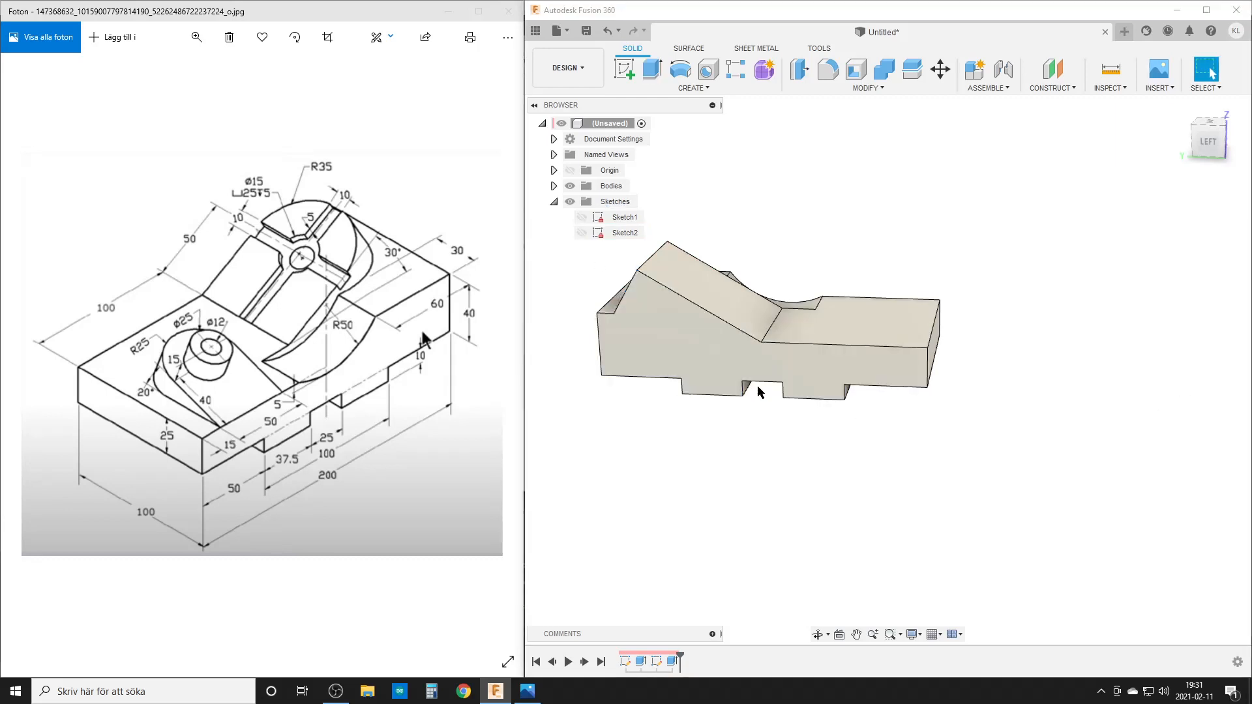
Step: Fillet the raised block's top edges into a rounded arch
type("fillet")
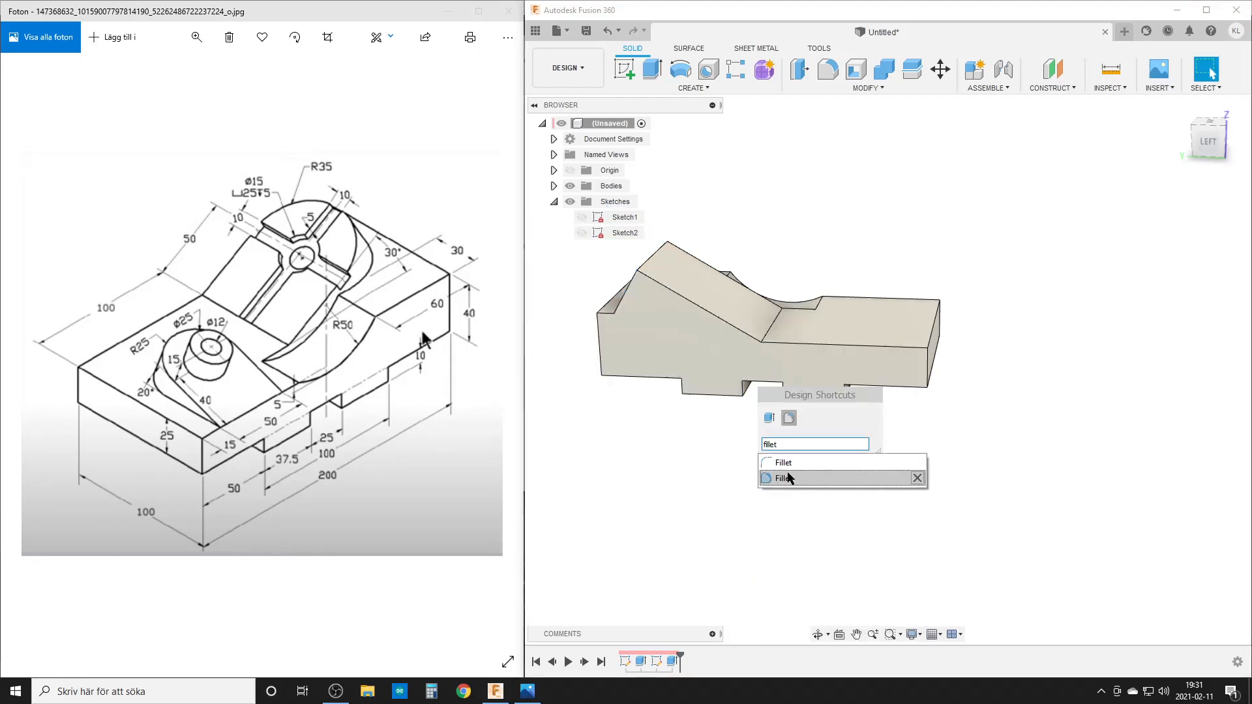
left_click(783, 461)
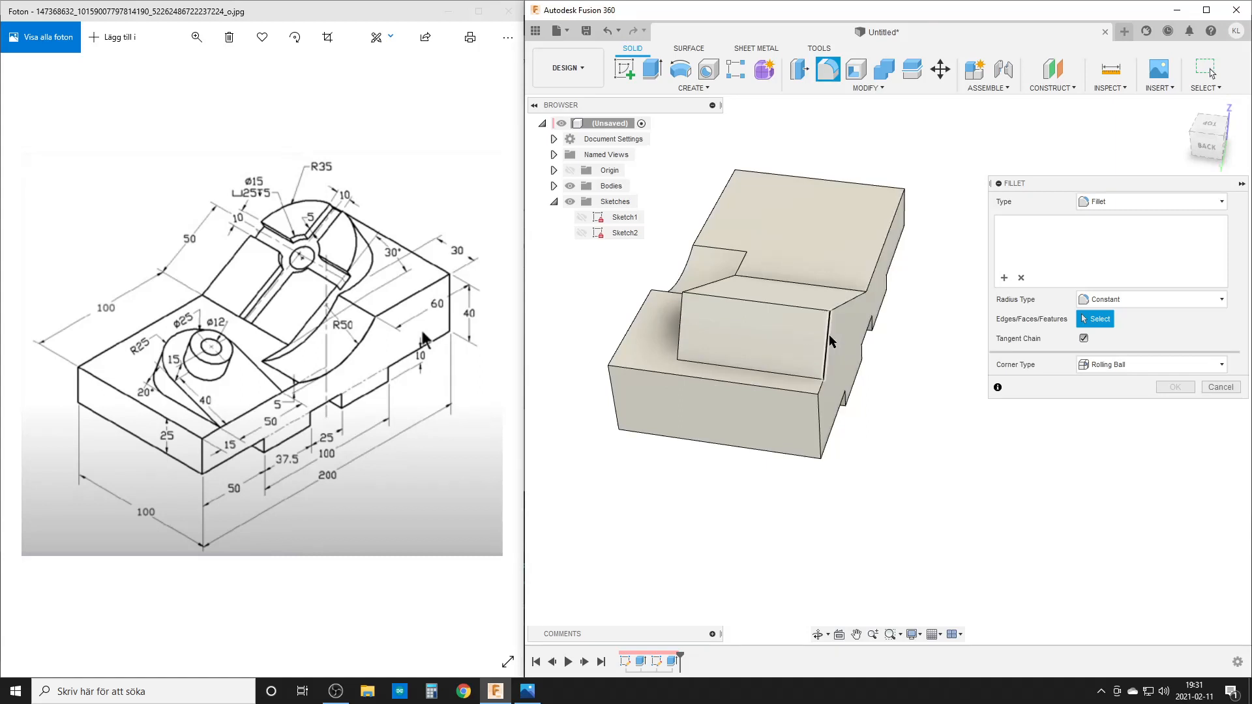
left_click(742, 343)
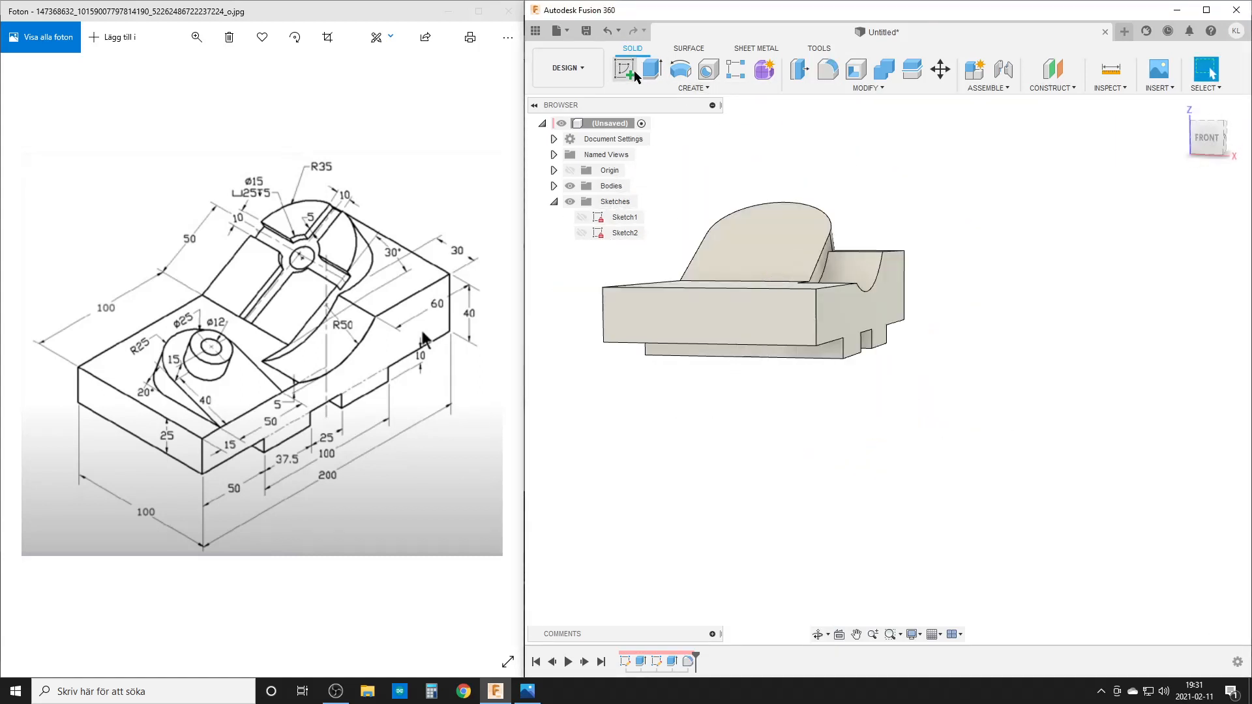
Step: Sketch the crossing slot lines and centre circle on the arch, constrained and 10 mm wide
left_click(623, 69)
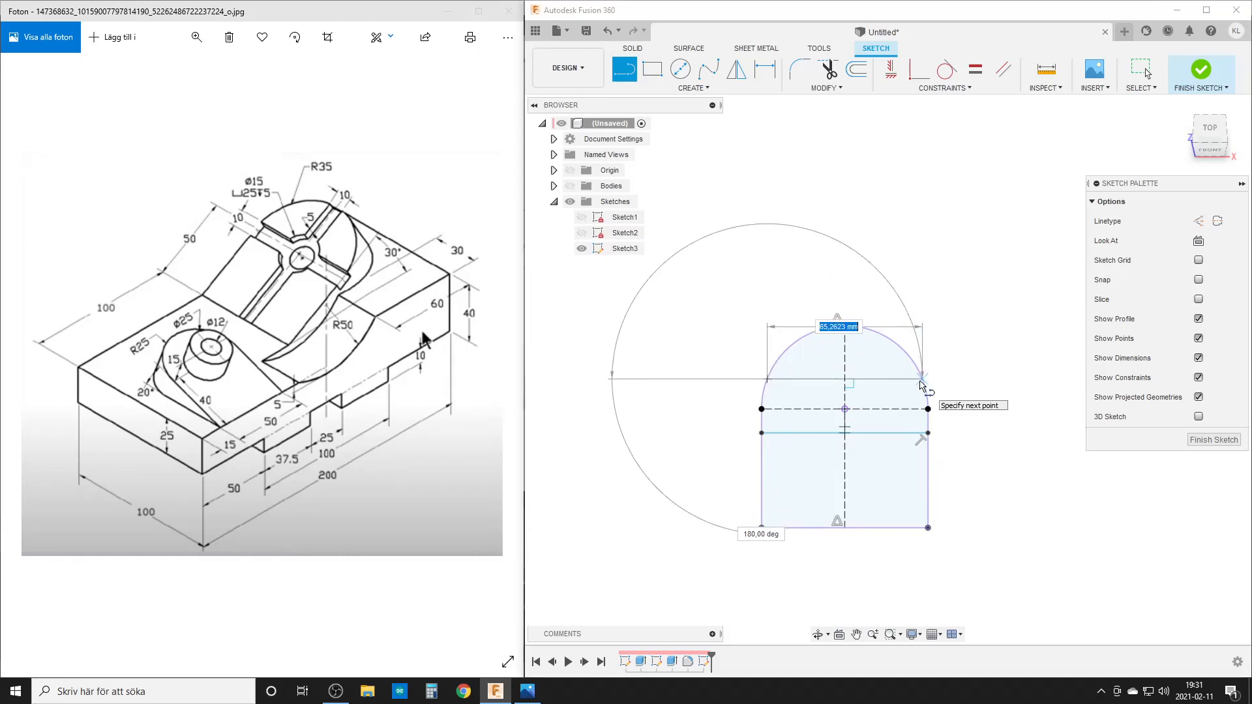
mouse_move(826, 485)
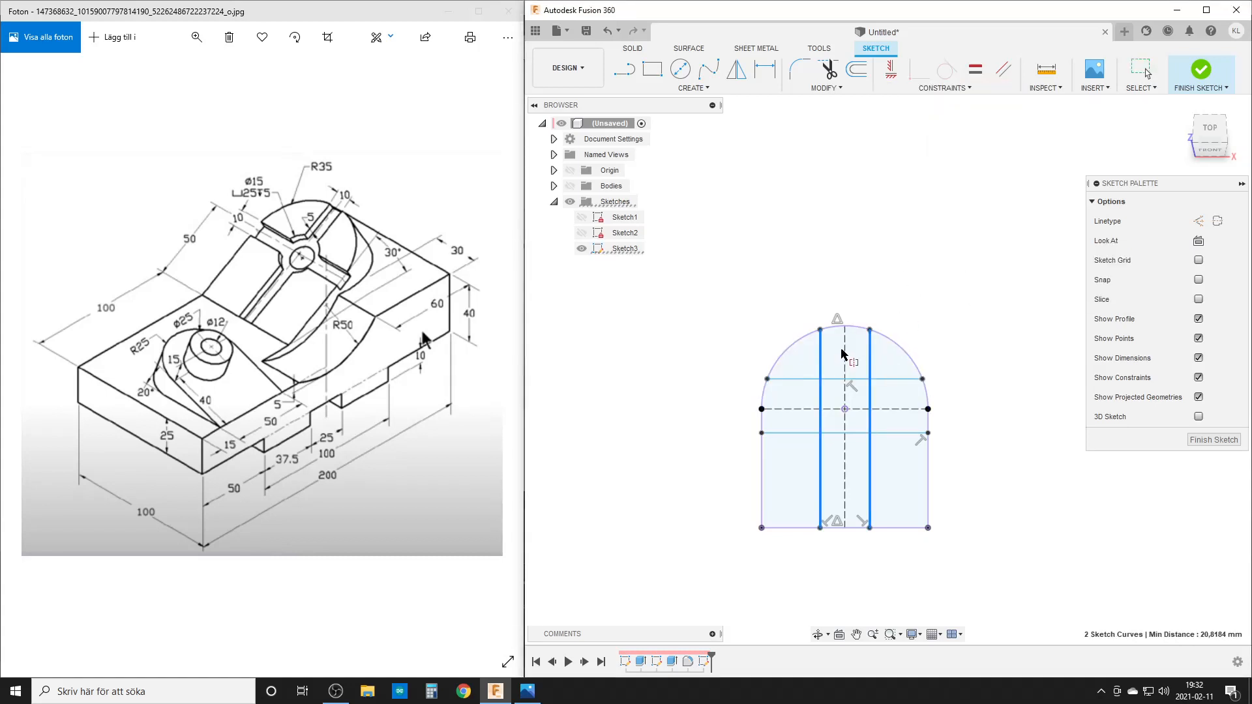
left_click(894, 382)
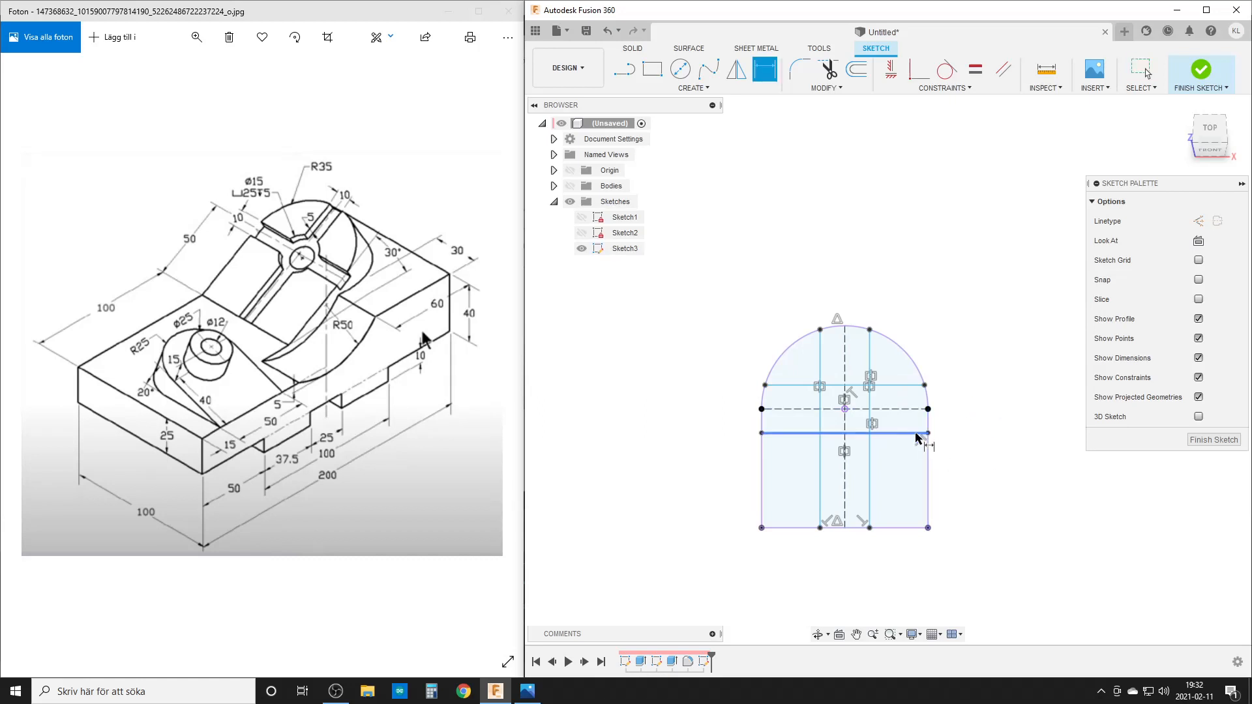
left_click(917, 438)
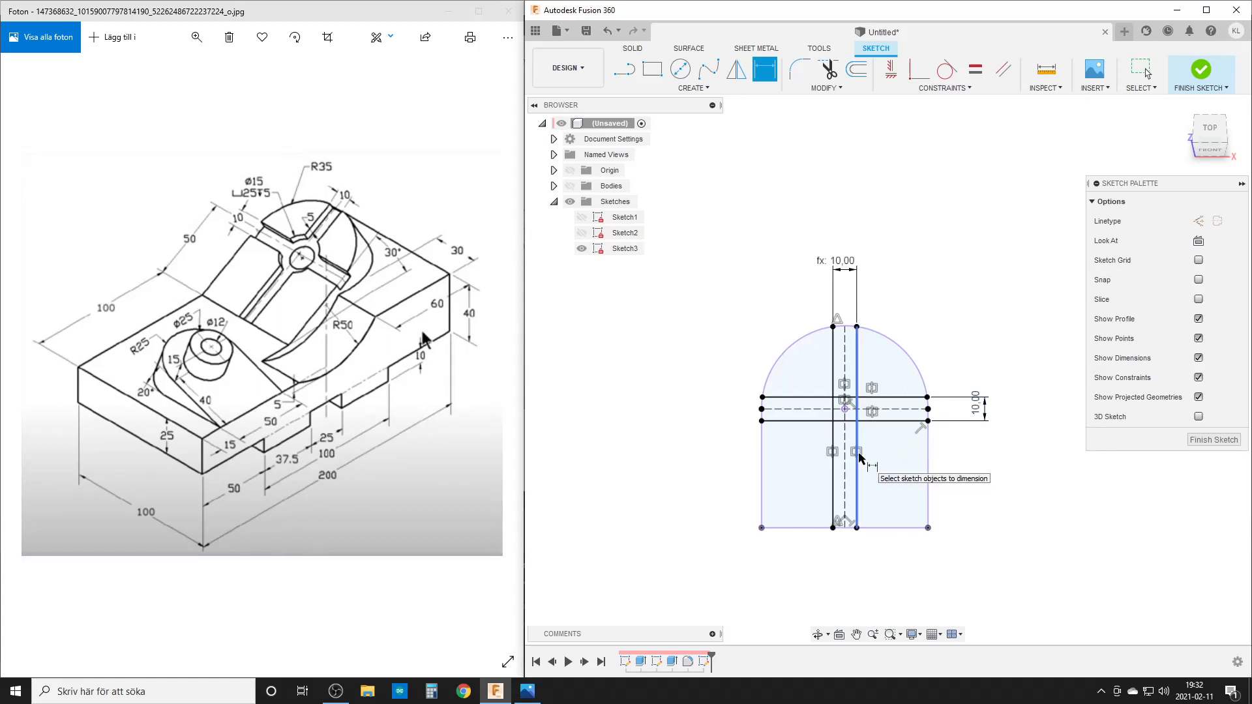
left_click(679, 69)
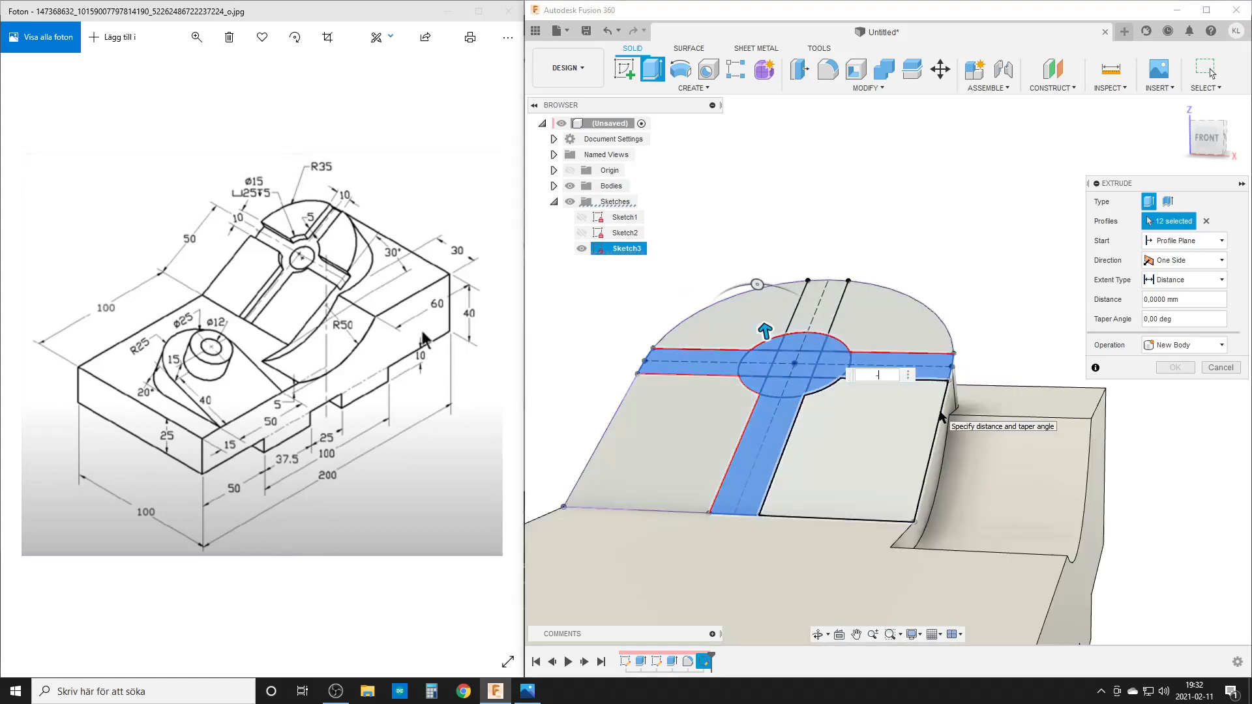
Step: Cut the cross slots, then sketch a circle at their crossing and cut the hole
left_click(1219, 366)
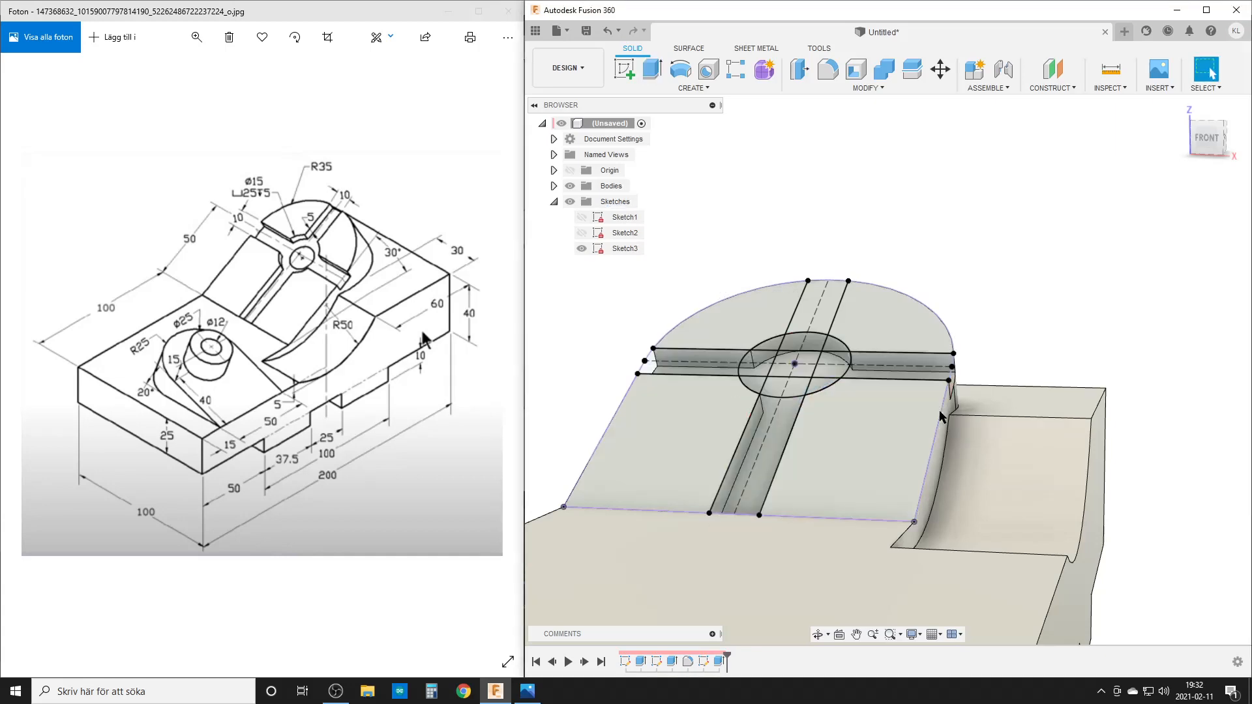
mouse_move(625, 69)
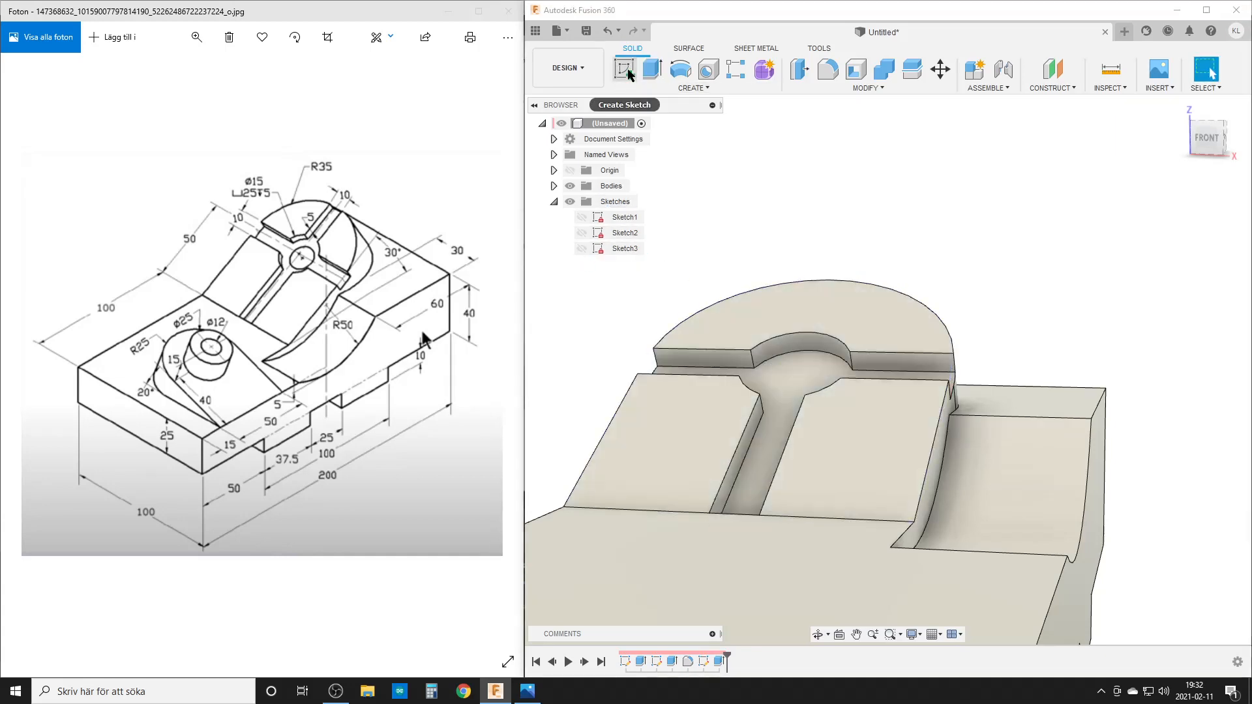
left_click(624, 69)
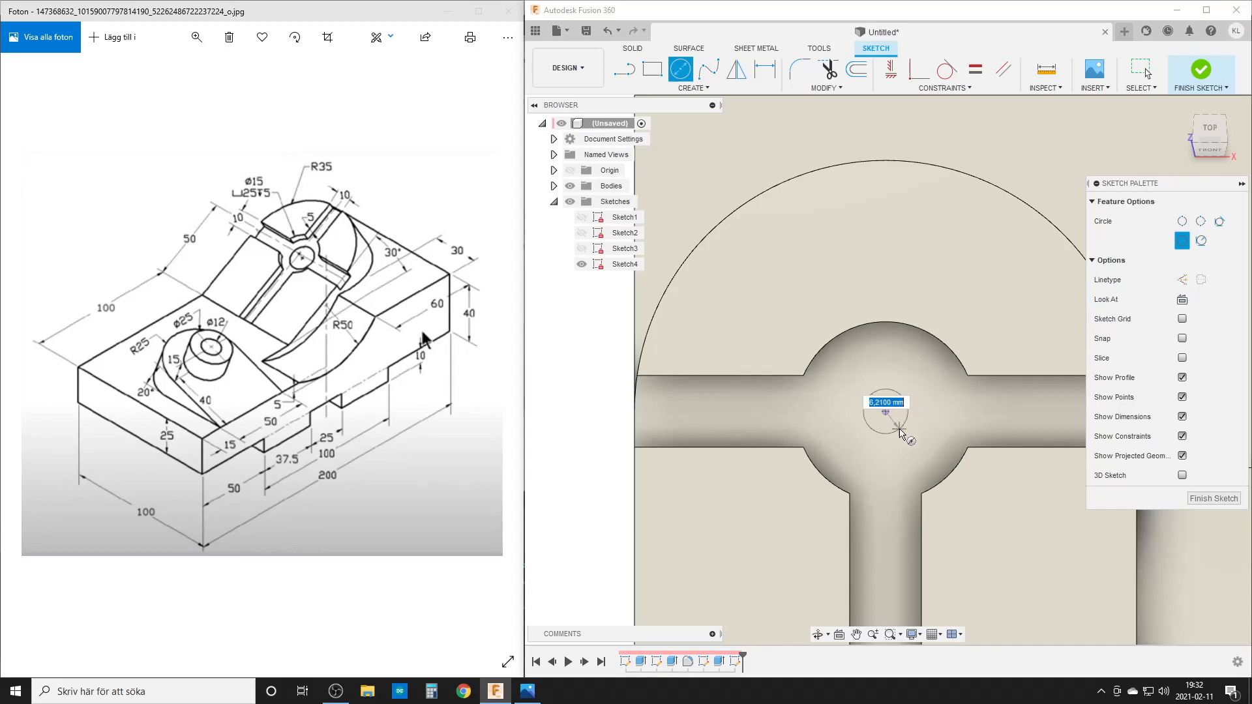
left_click(884, 411)
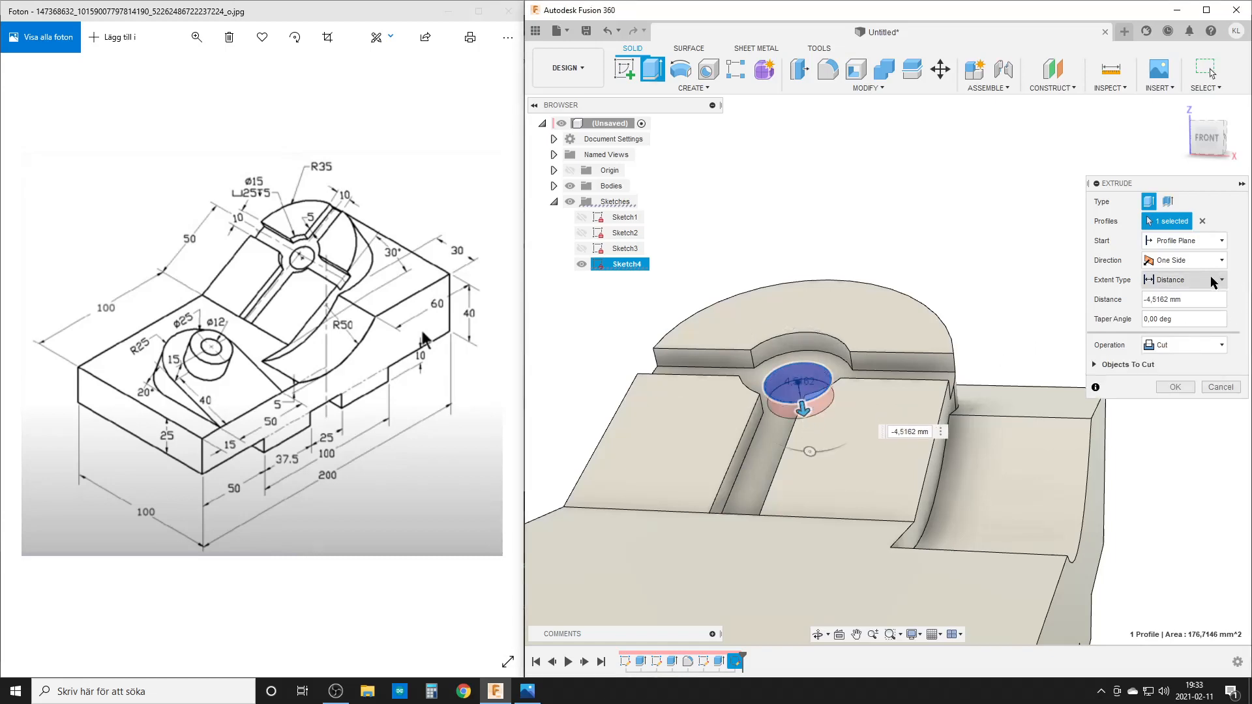
left_click(1174, 386)
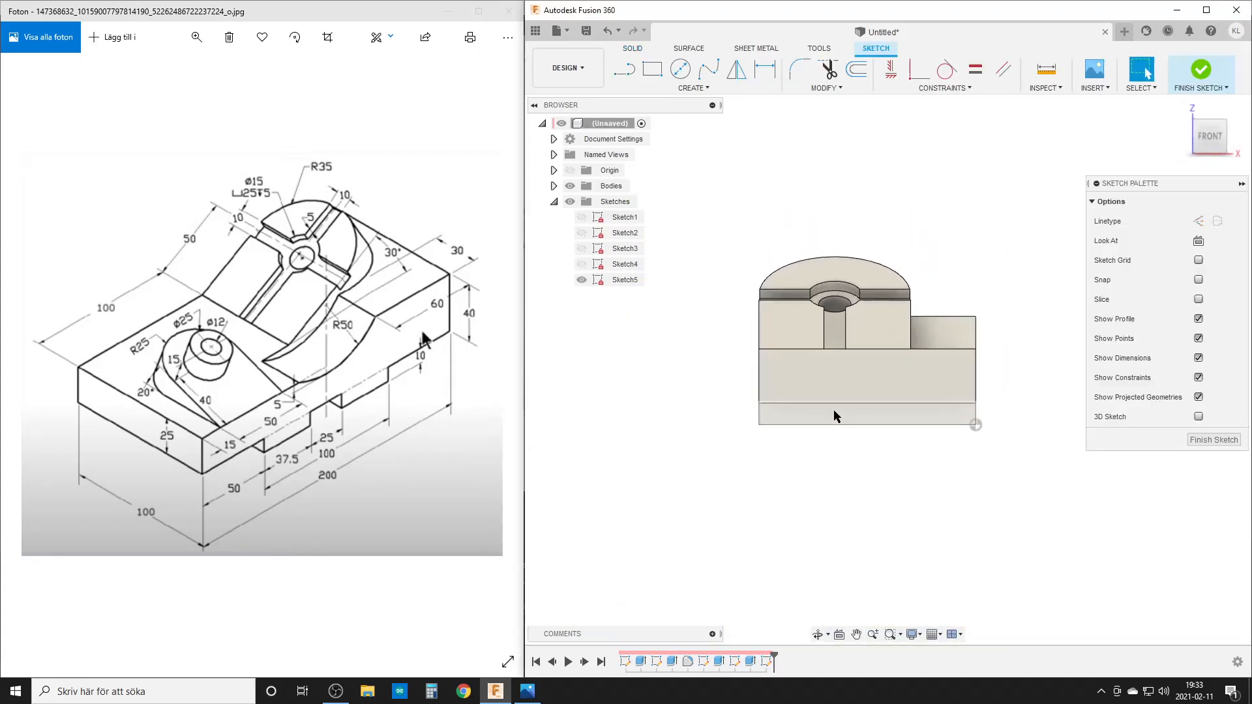
Step: Draw the sloped wedge edge rising from the front rectangle's right corner
left_click(836, 375)
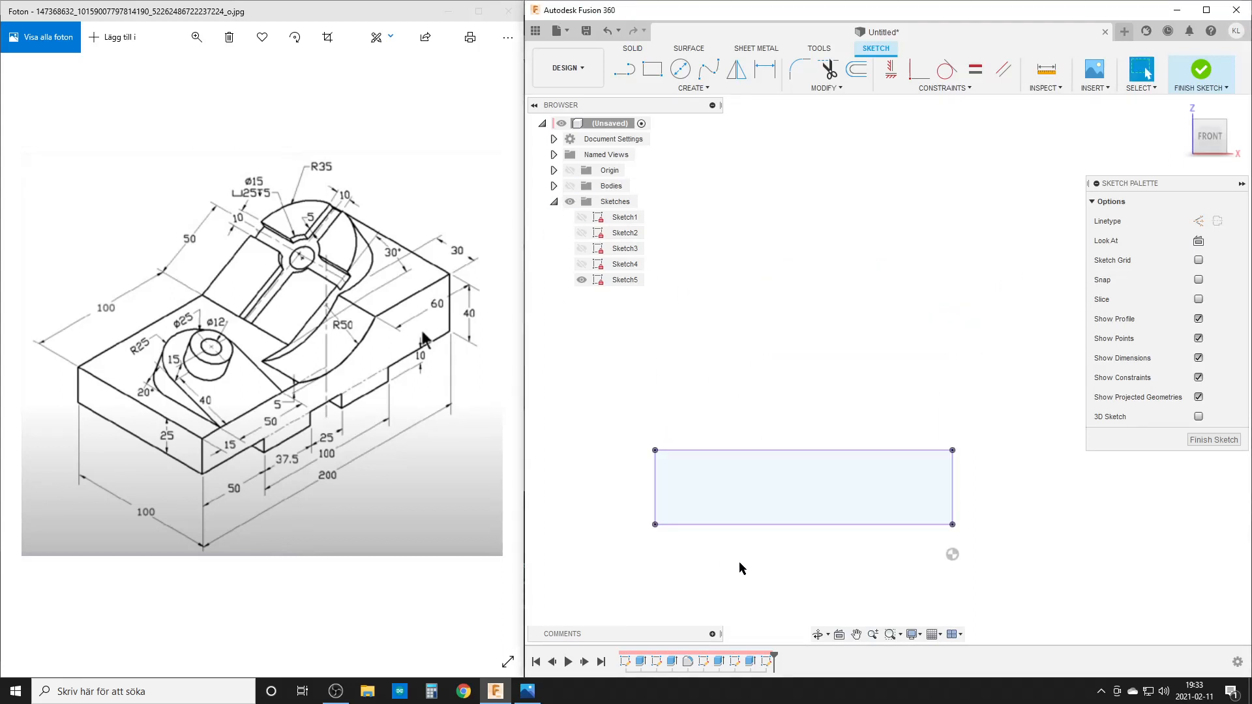
left_click(623, 69)
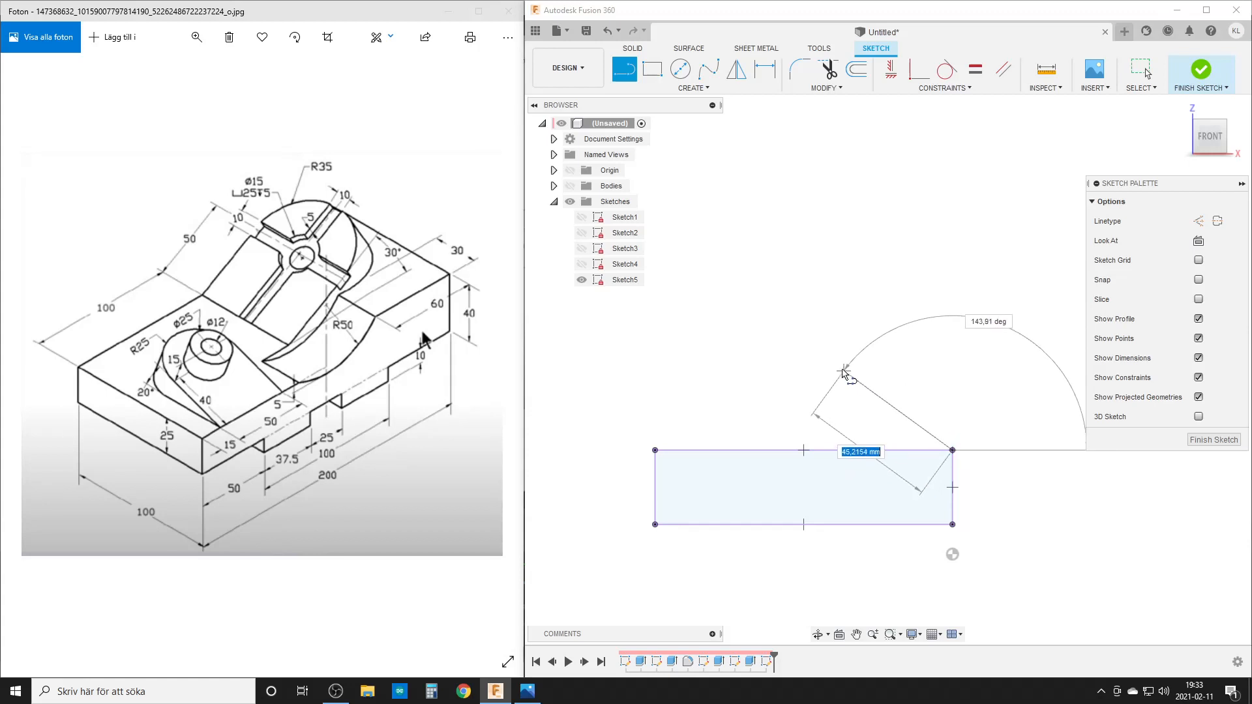
left_click(840, 372)
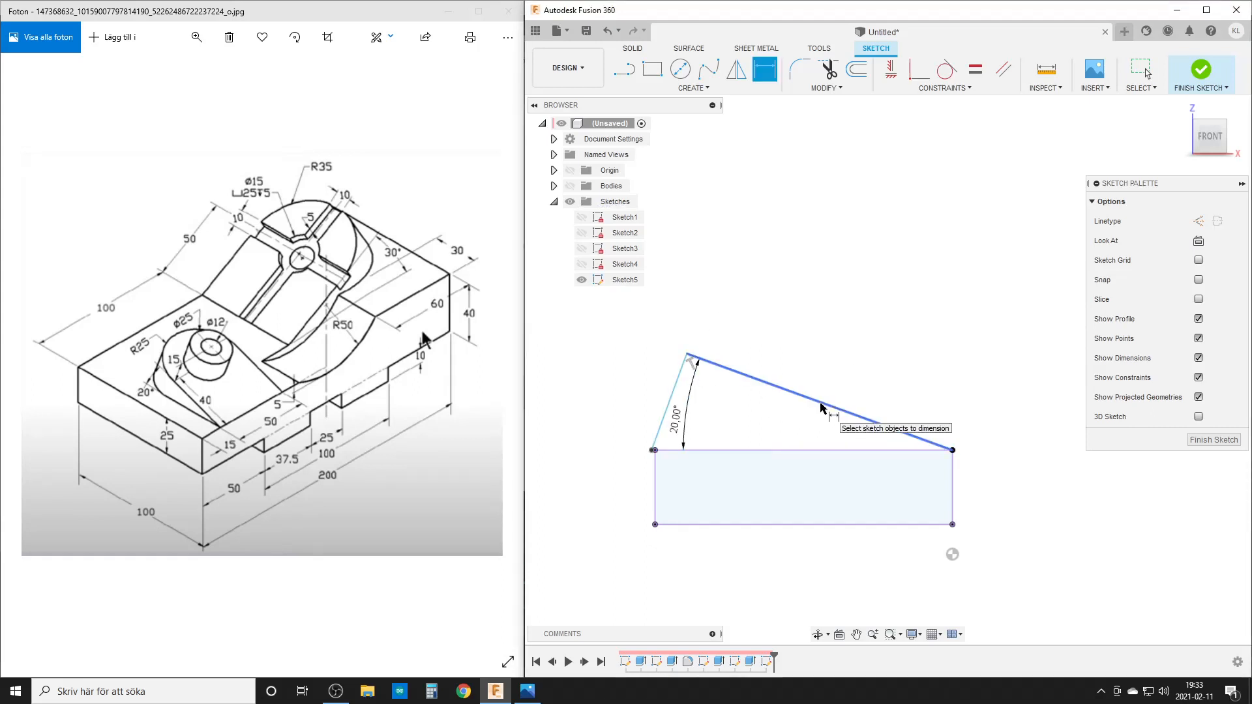
Step: Dimension the wedge at 20° and 65 mm and finish Sketch5
left_click(823, 408)
type("65")
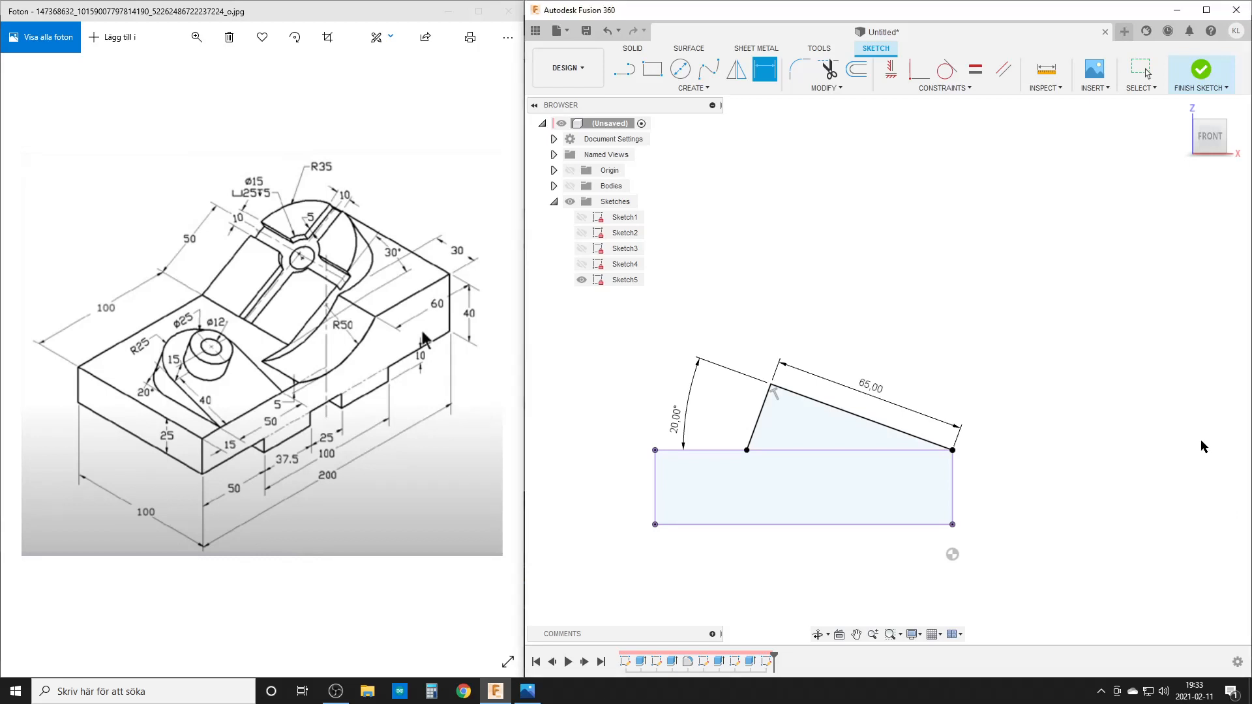
left_click(1199, 69)
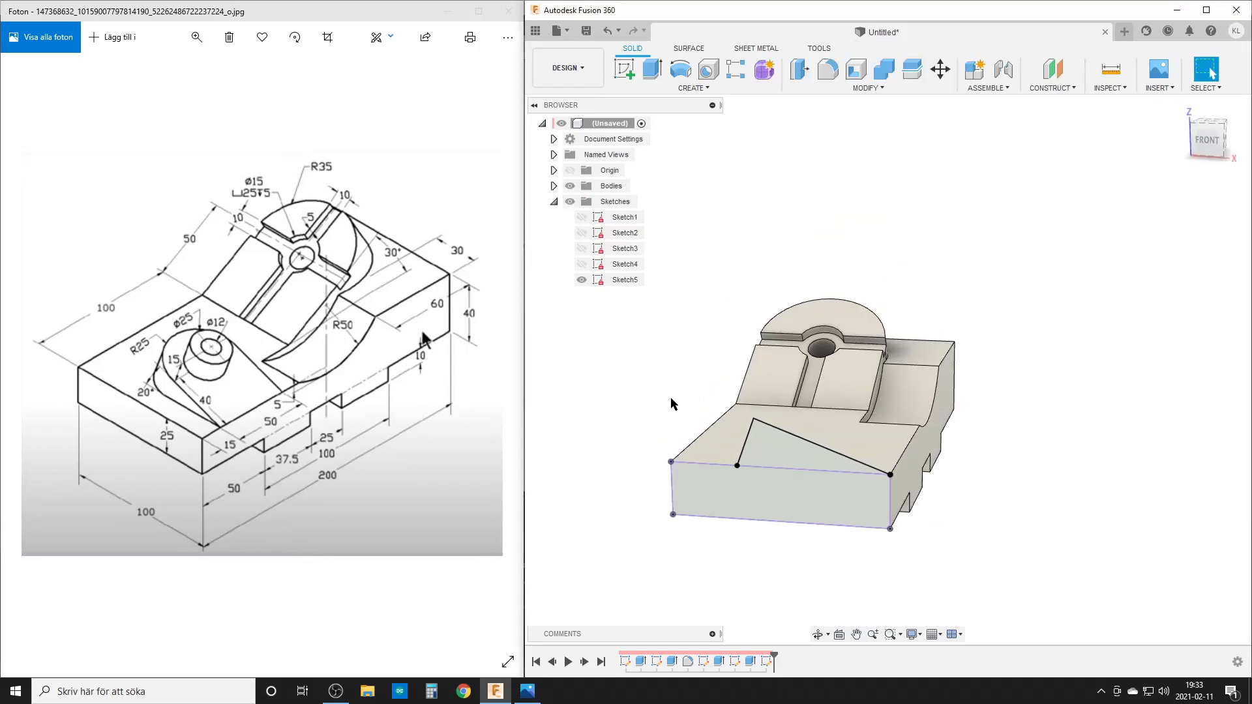
Step: Extrude the triangle profile as a Join wedge, Start Offset -15 mm, Distance -50 mm
left_click(650, 69)
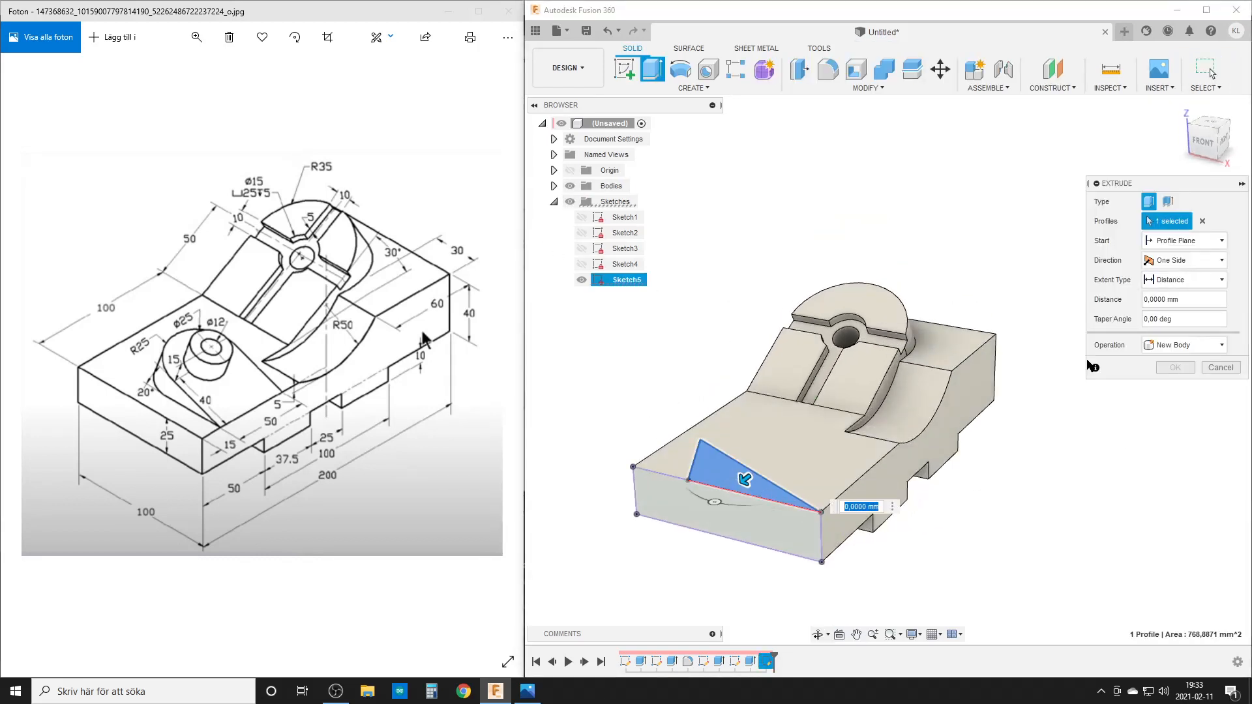
left_click(1184, 240)
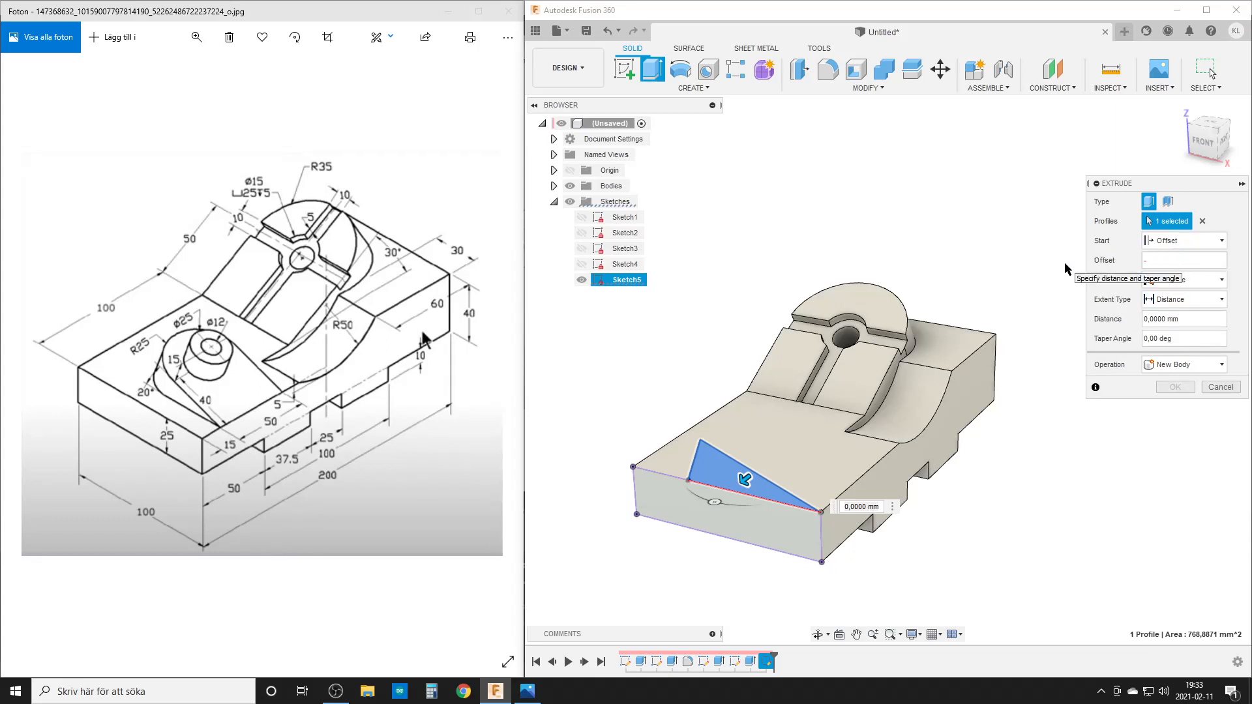
type("-15")
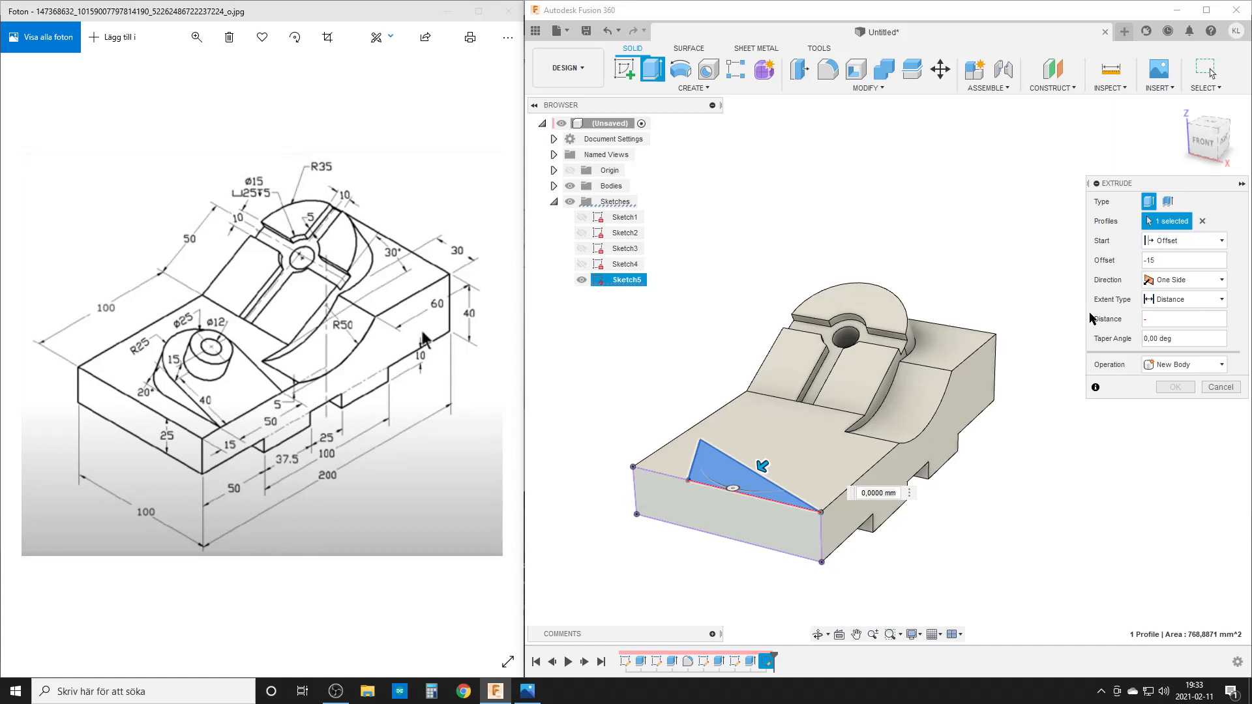
type("-50")
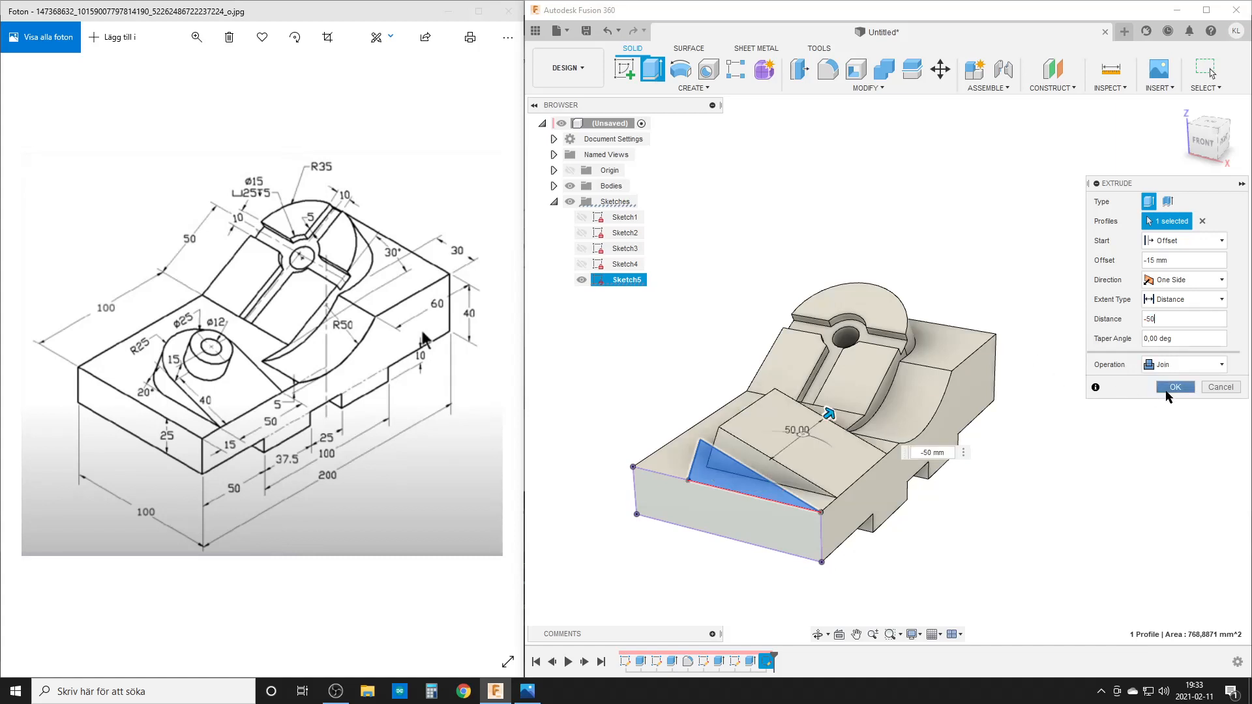
left_click(1173, 386)
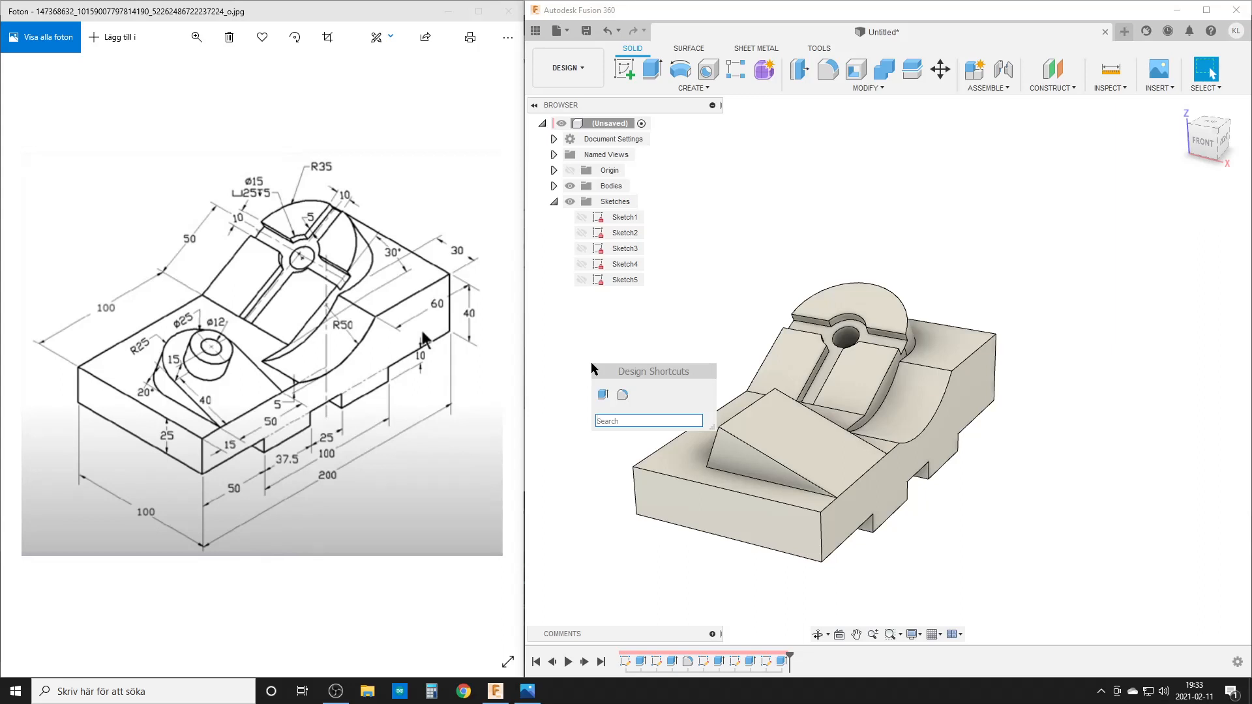
Step: Start a new sketch on the arched face of the part
left_click(828, 69)
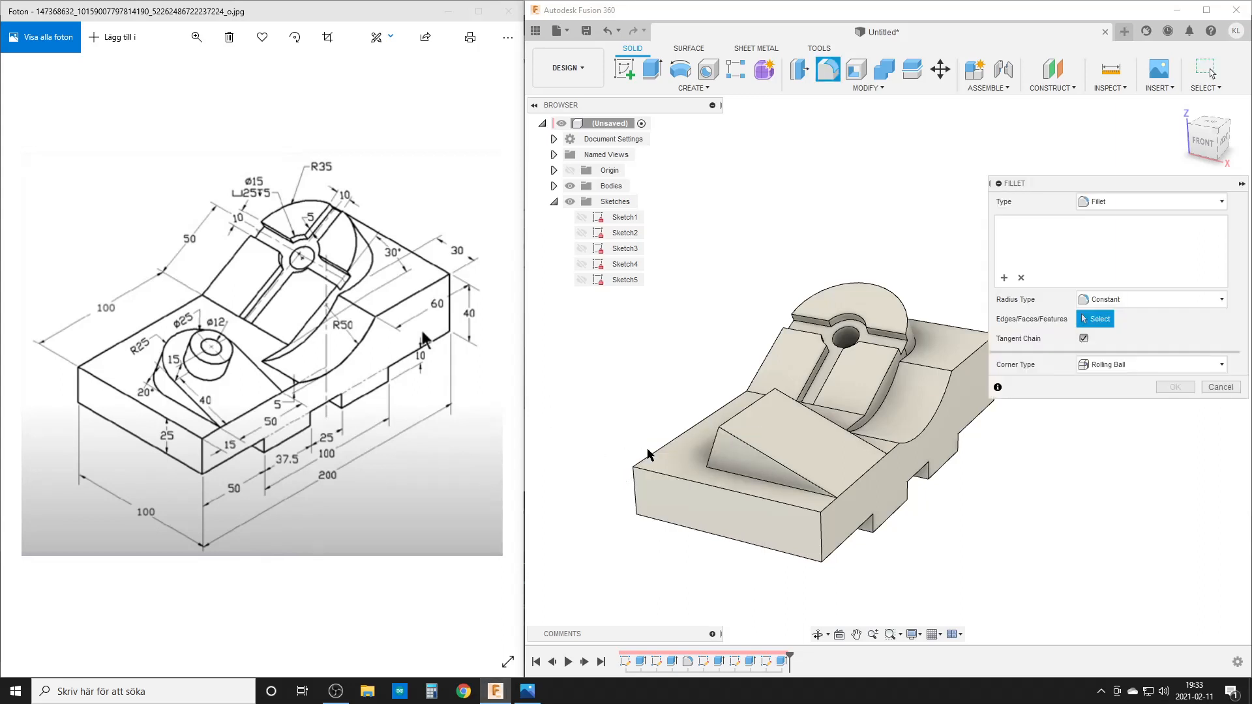
left_click(827, 496)
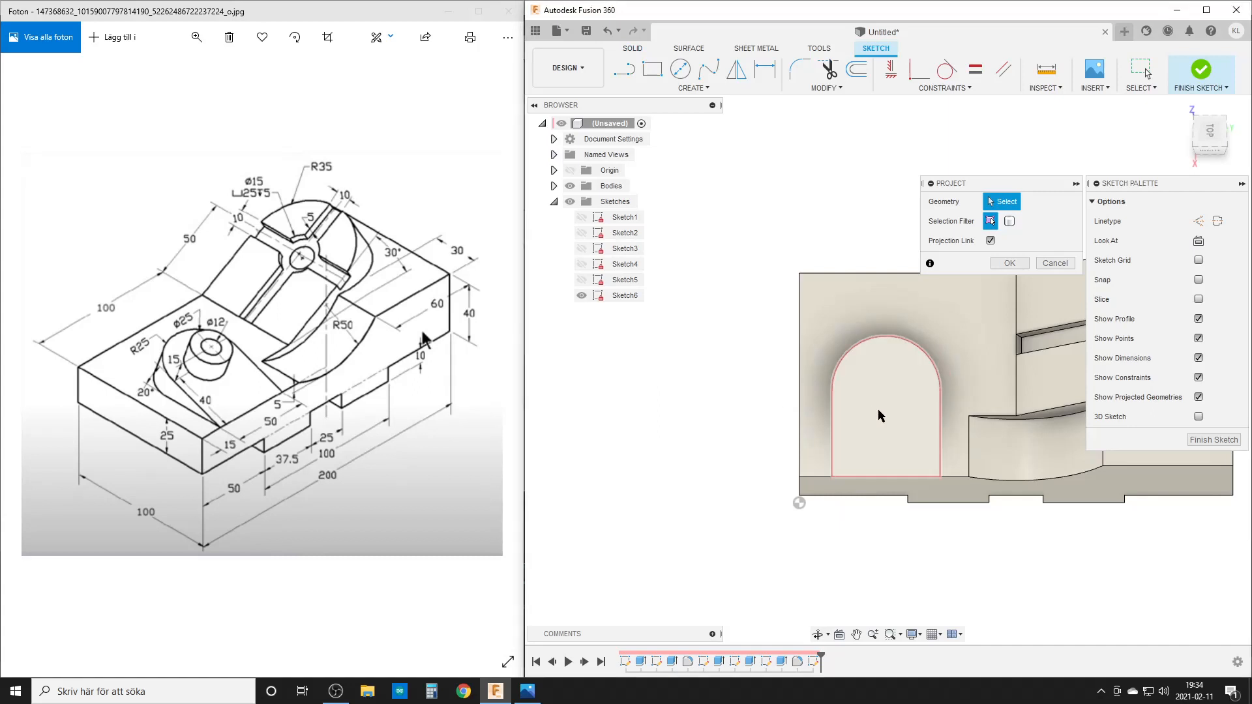
Step: Sketch a Ø25 centre-diameter circle at the arch centre and finish the sketch
left_click(679, 70)
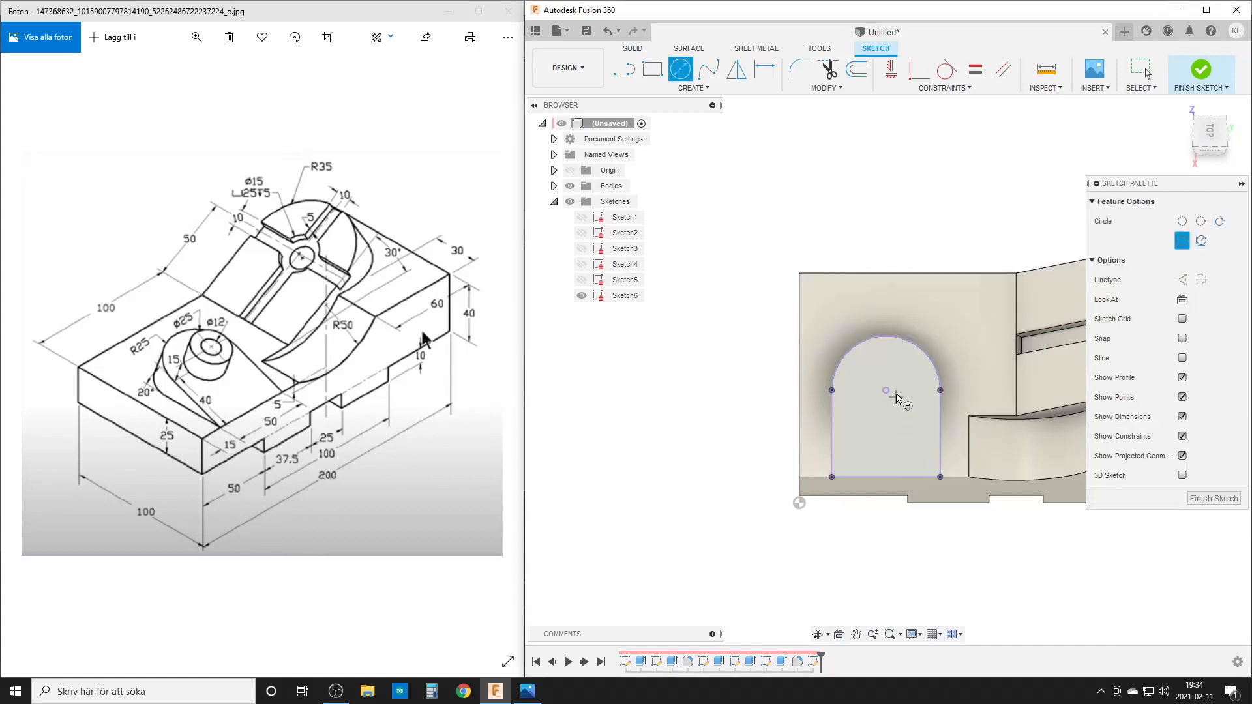
left_click(884, 390)
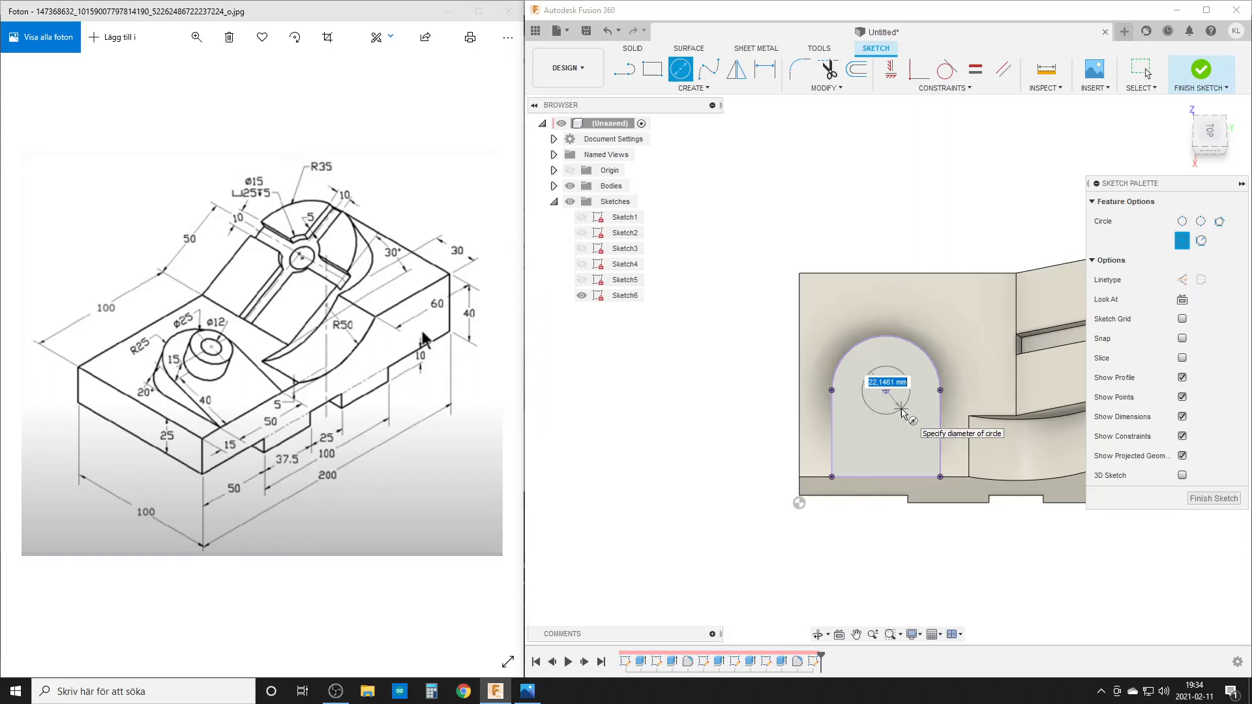
left_click(882, 390)
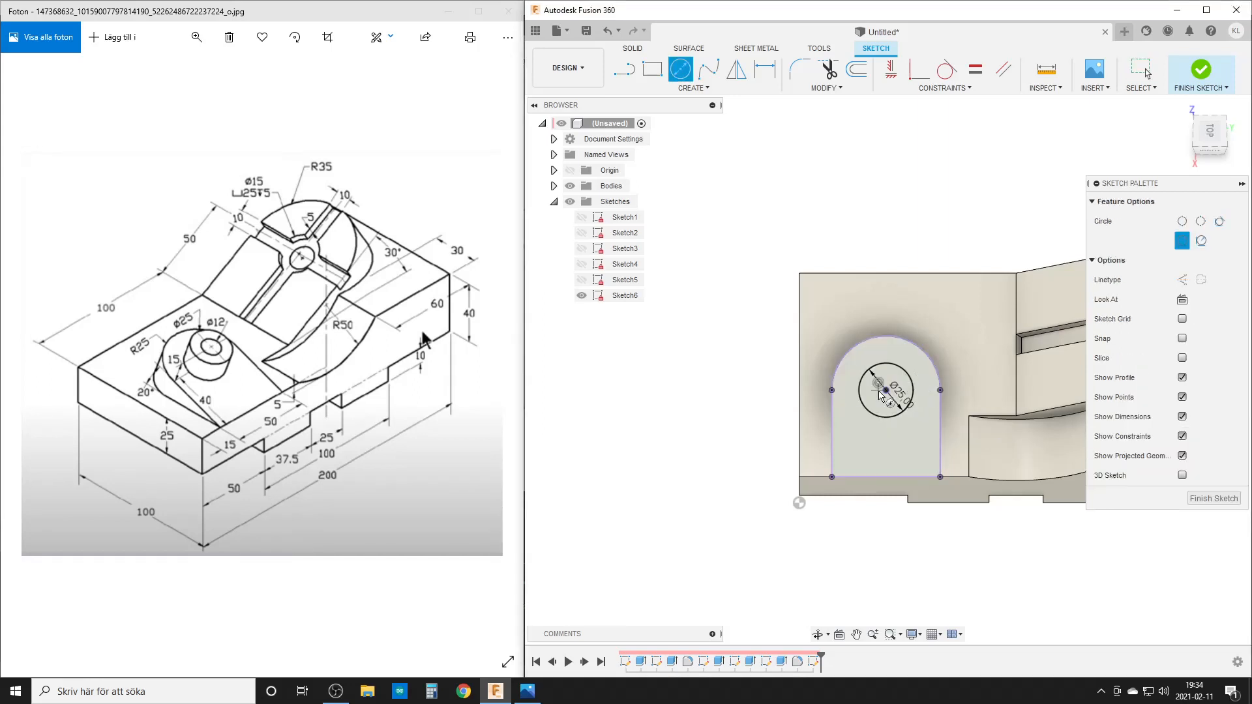
left_click(882, 391)
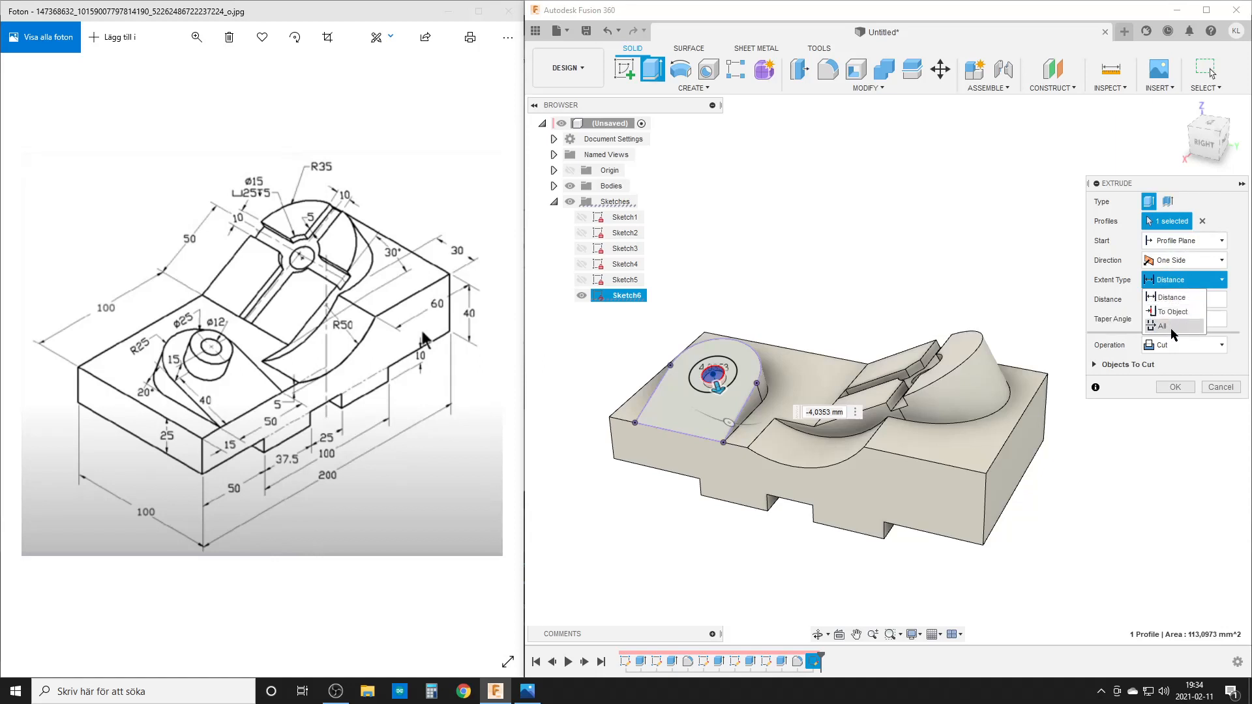
Step: Cut the circle through All and extrude the boss to a snapped edge height
left_click(1174, 386)
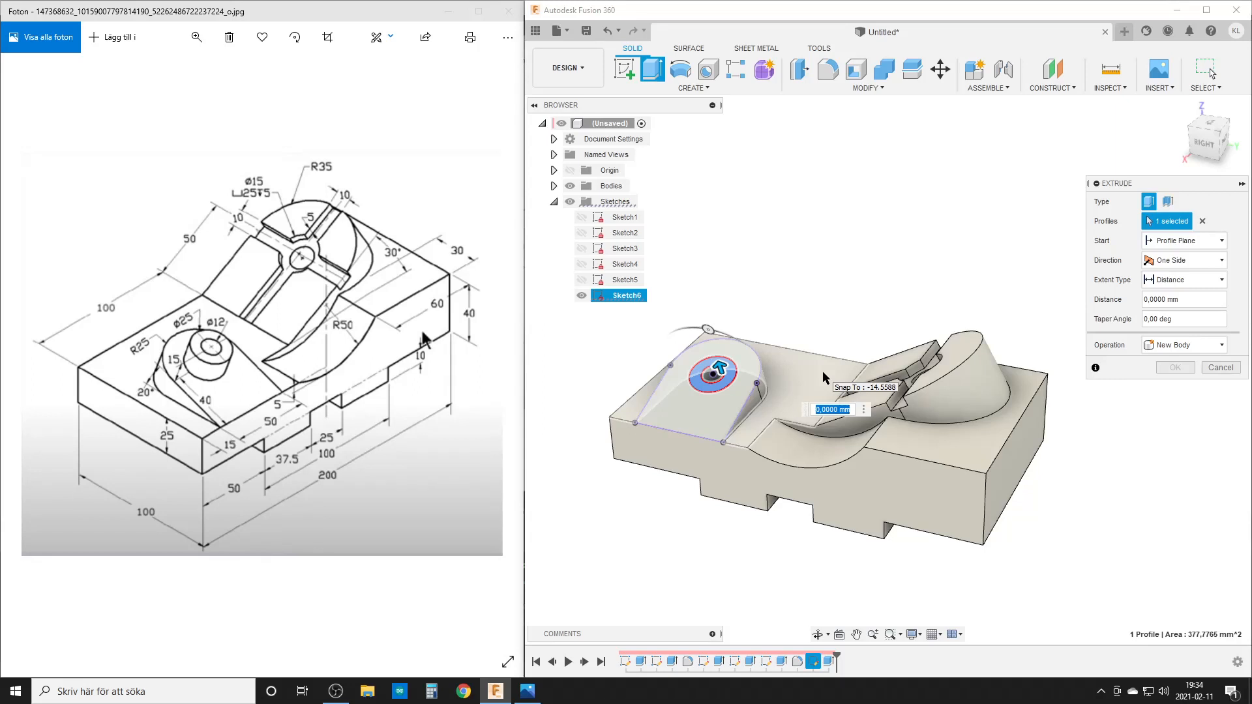
left_click(1221, 368)
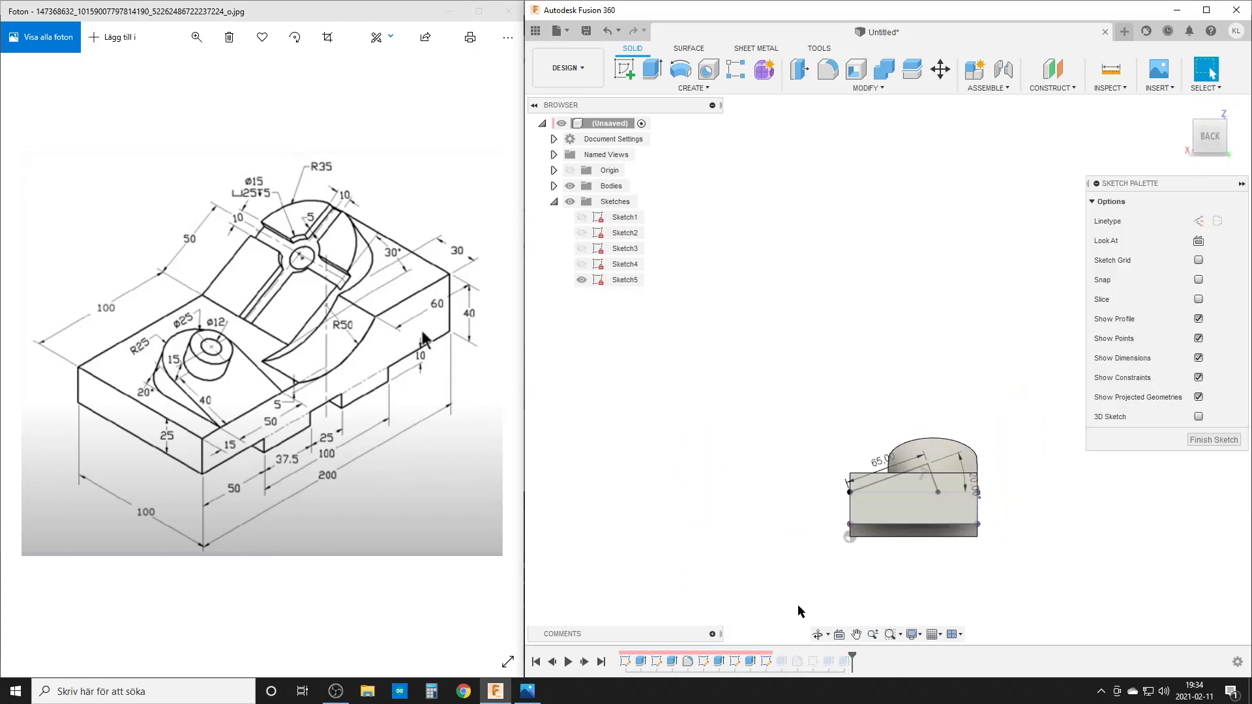
Step: Reopen the slot extrusion from the timeline and confirm it as a -5 mm Cut
left_click(748, 661)
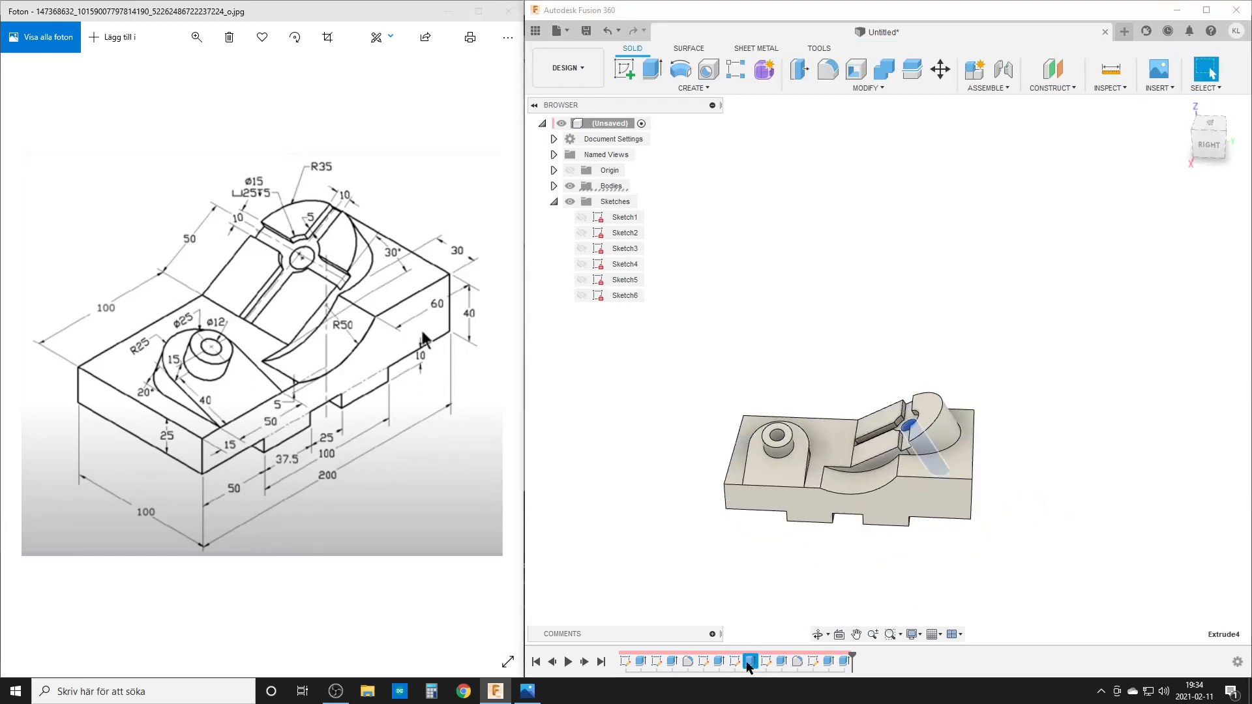
left_click(716, 661)
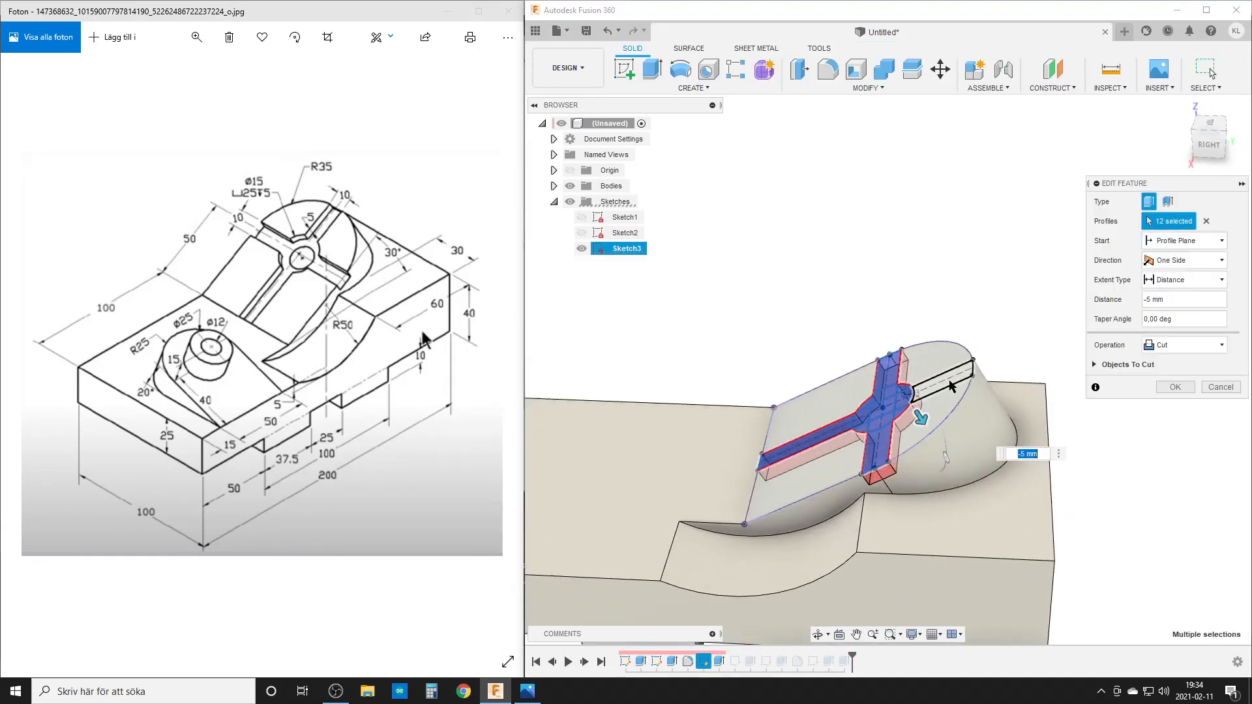
left_click(1173, 386)
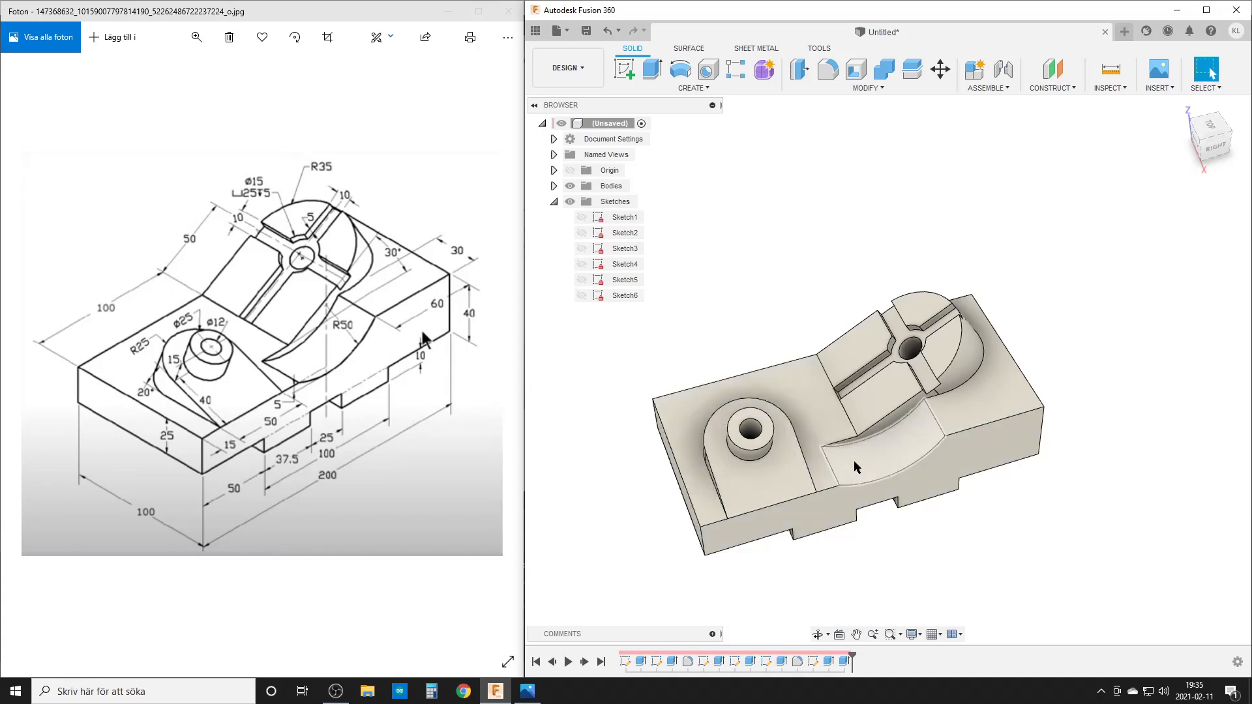
scroll("down", 3)
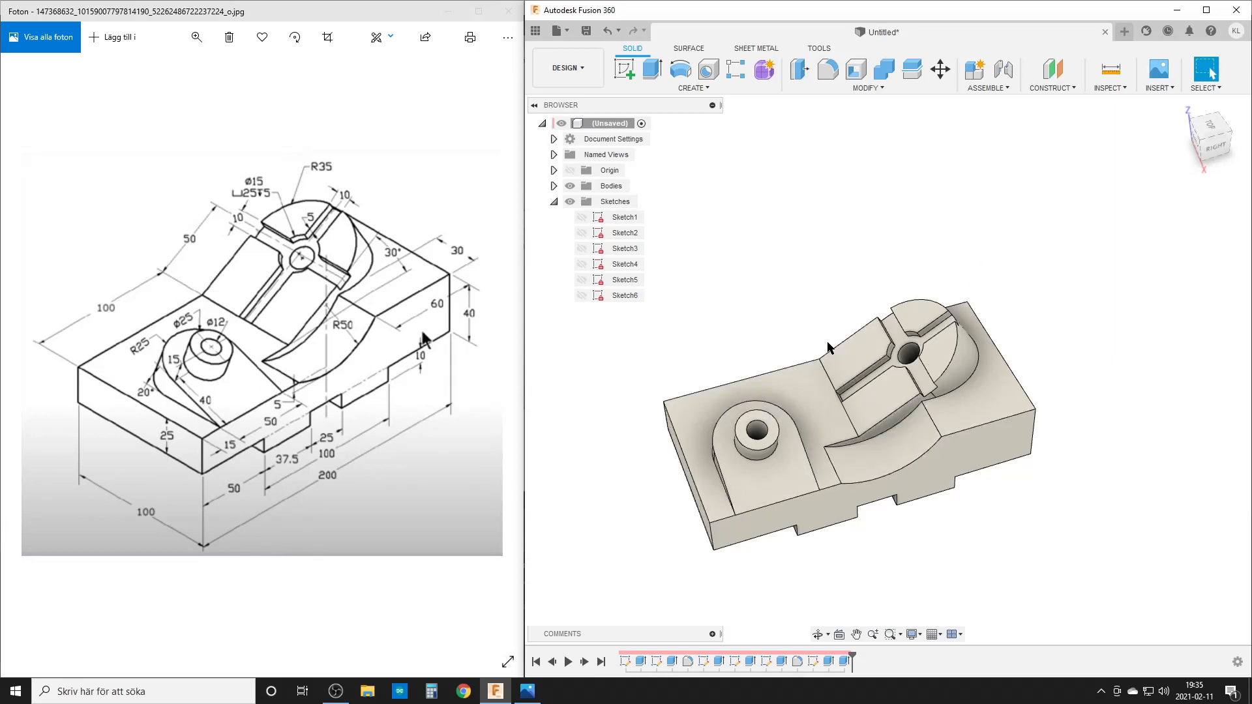
mouse_move(1009, 529)
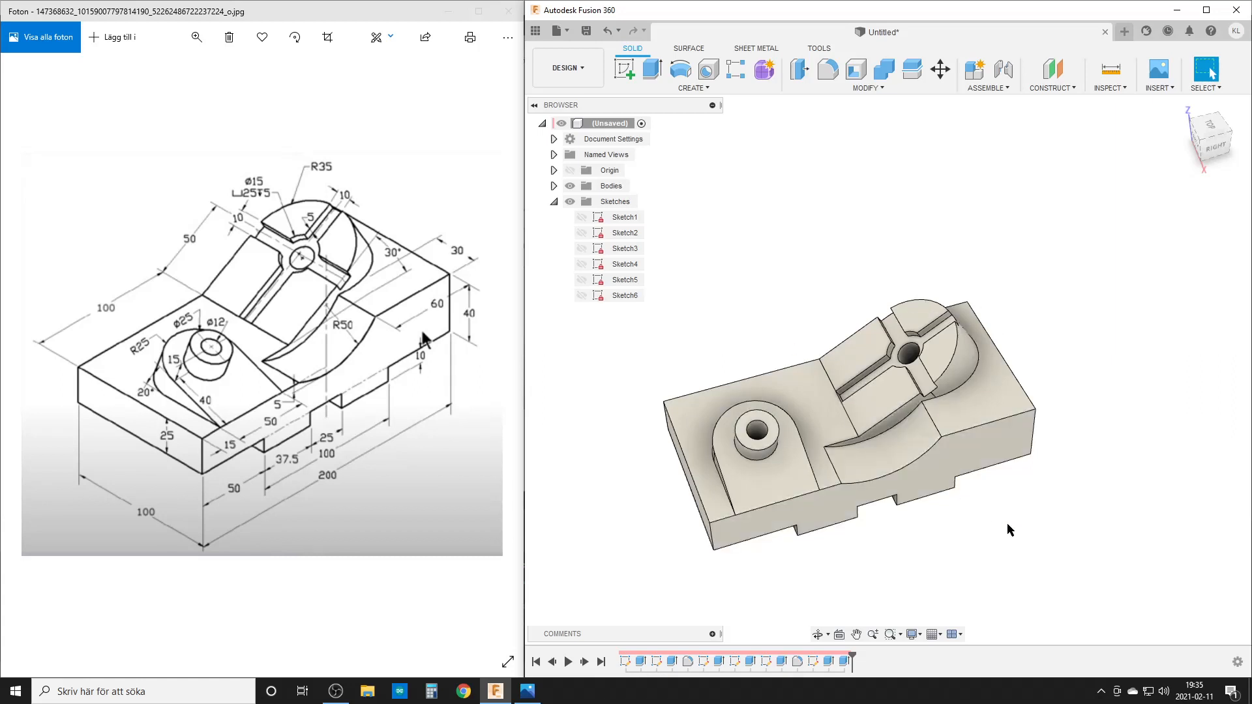
mouse_move(983, 514)
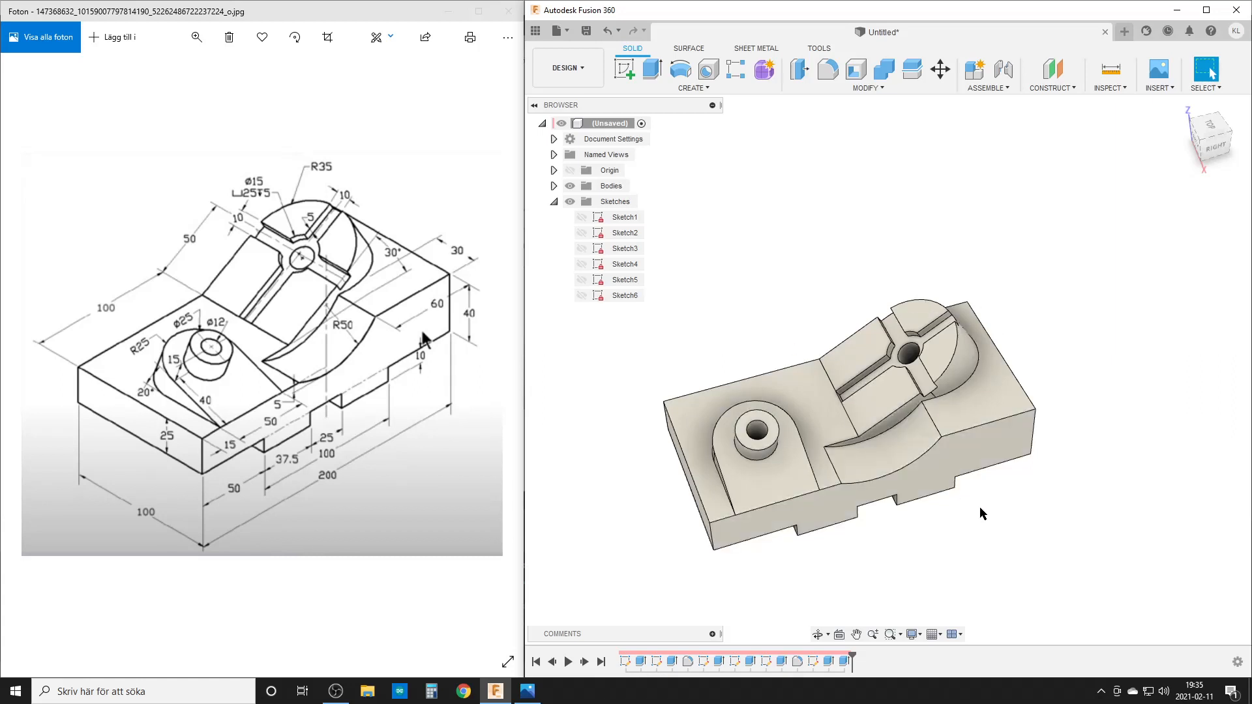